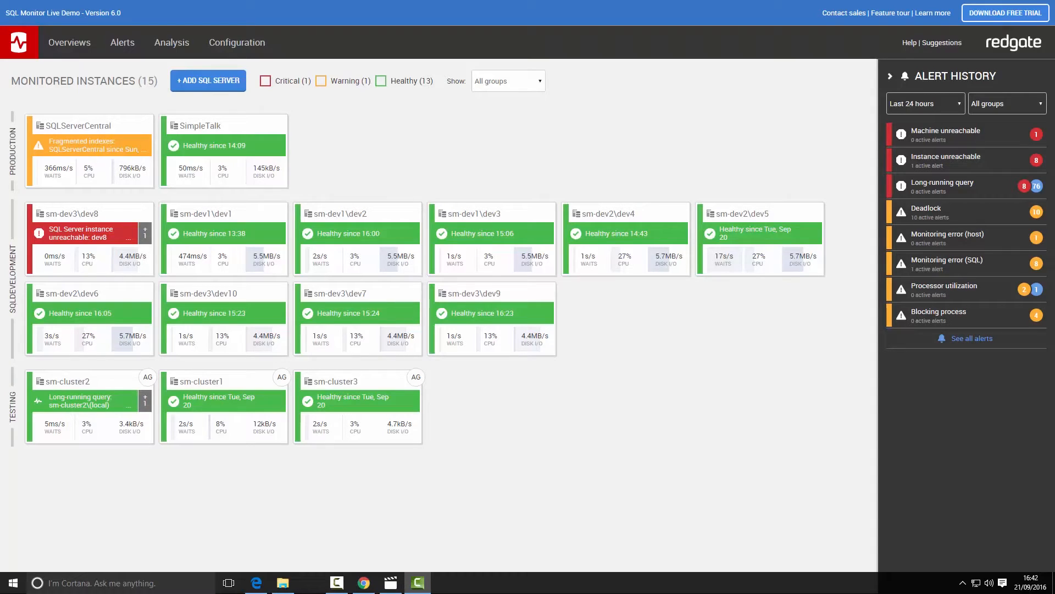
mouse_move(866, 311)
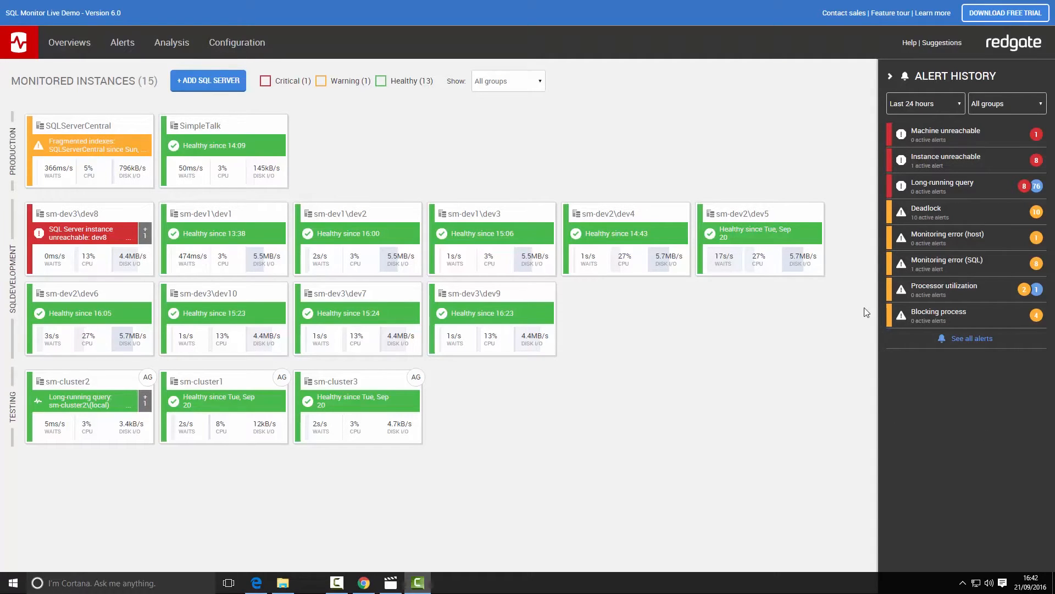
mouse_move(667, 140)
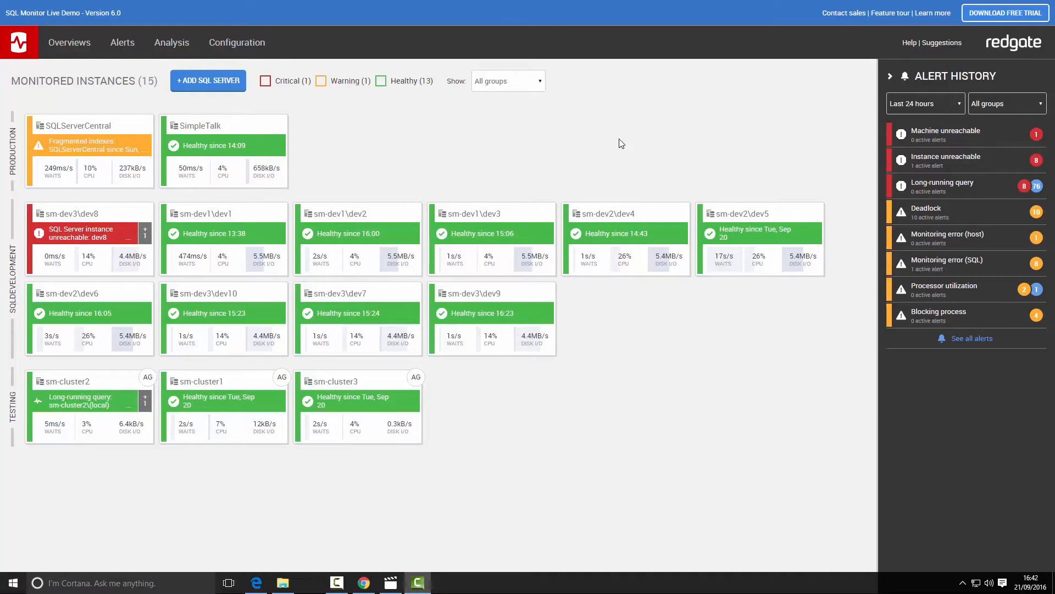
mouse_move(382, 122)
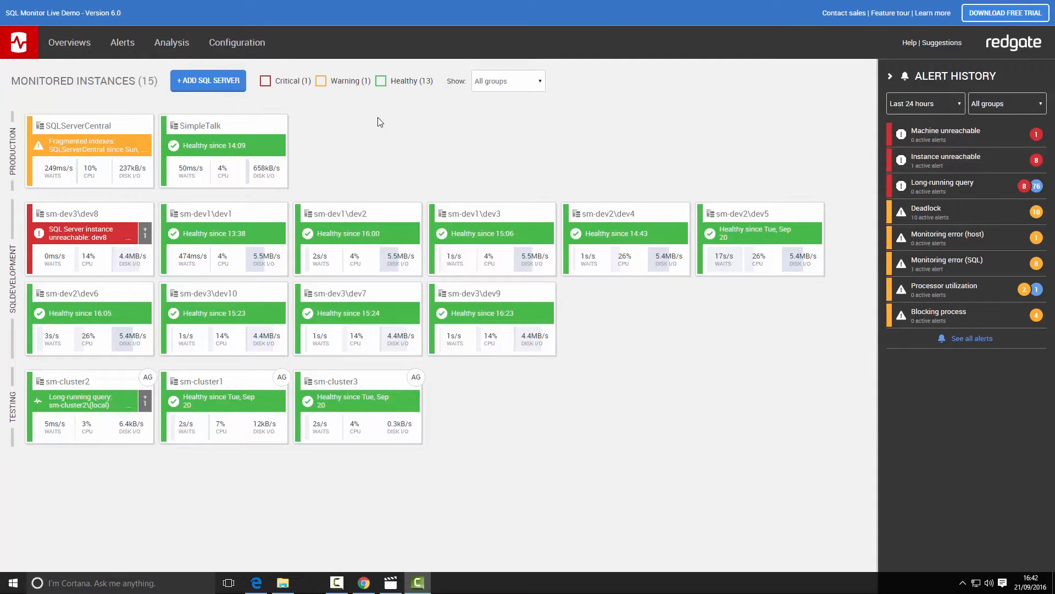
mouse_move(242, 112)
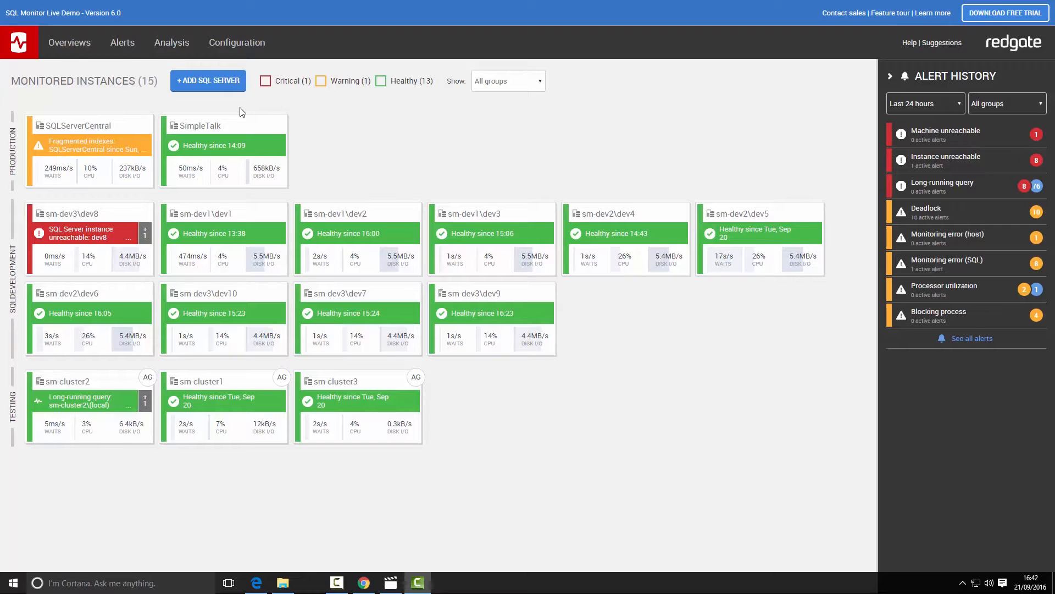
mouse_move(48, 124)
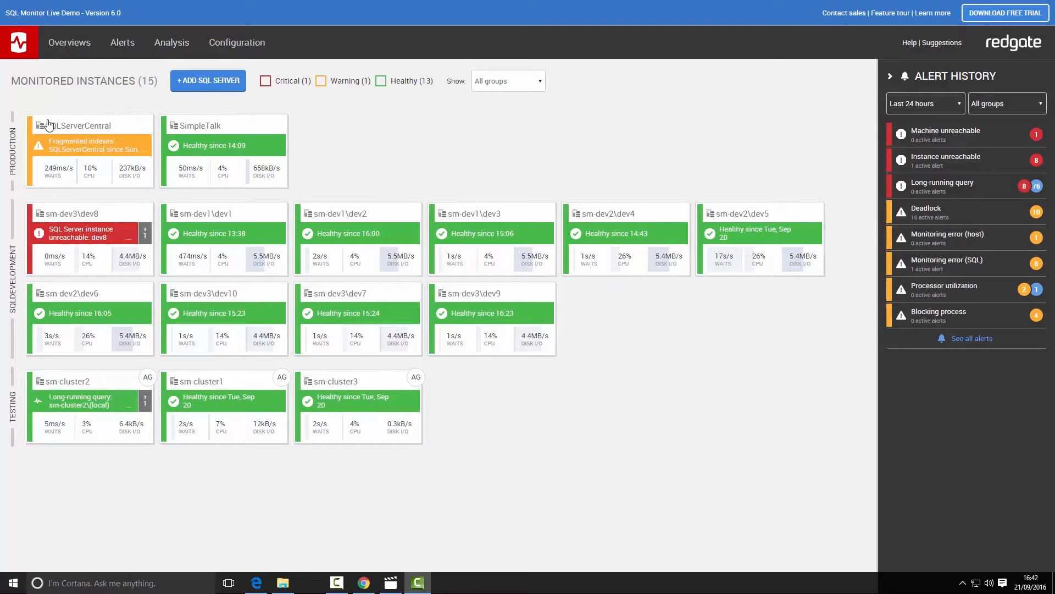
Step: Show the SQLServerCentral overview, briefly overlay the CPU baseline band, then remove it again
left_click(89, 124)
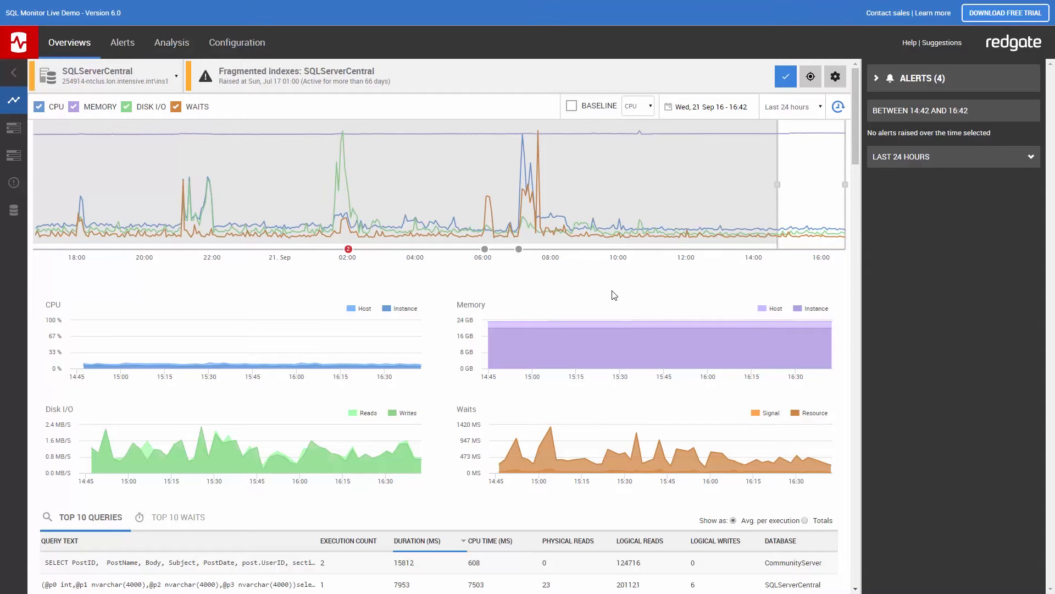
mouse_move(543, 305)
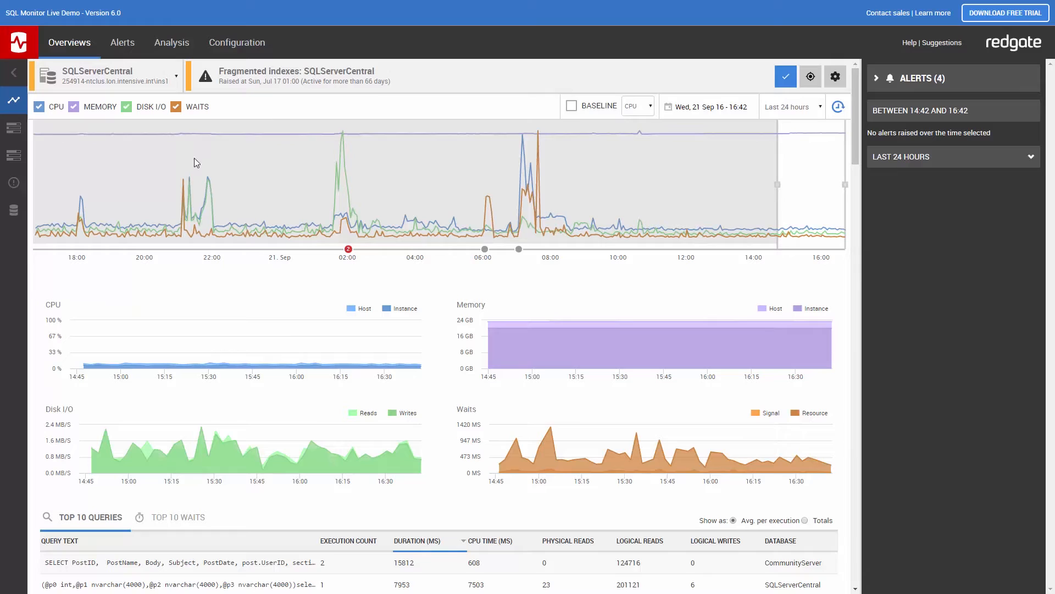
mouse_move(143, 166)
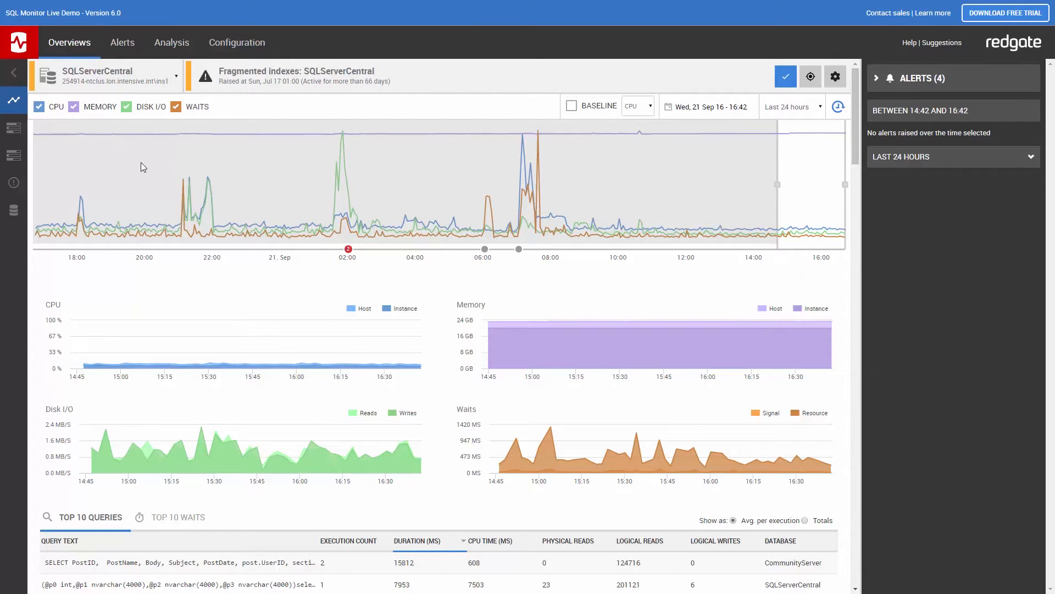
mouse_move(97, 132)
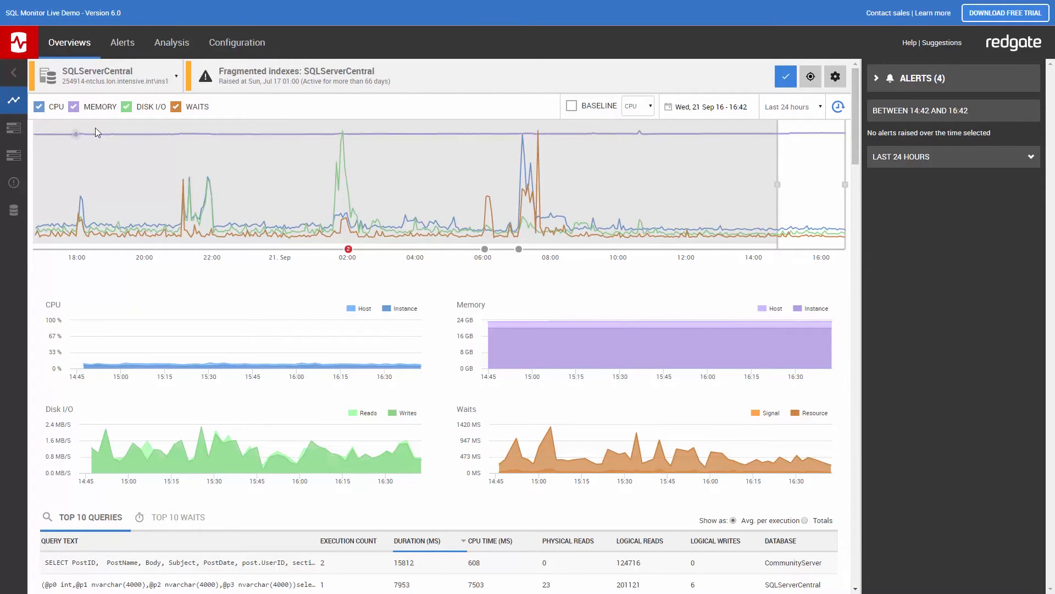
mouse_move(143, 112)
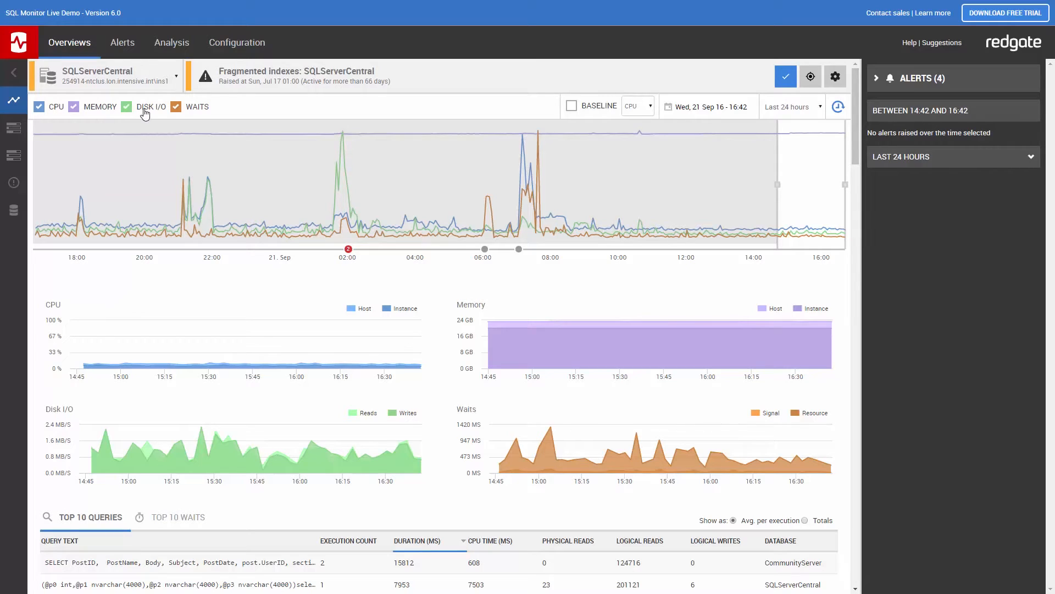
mouse_move(194, 111)
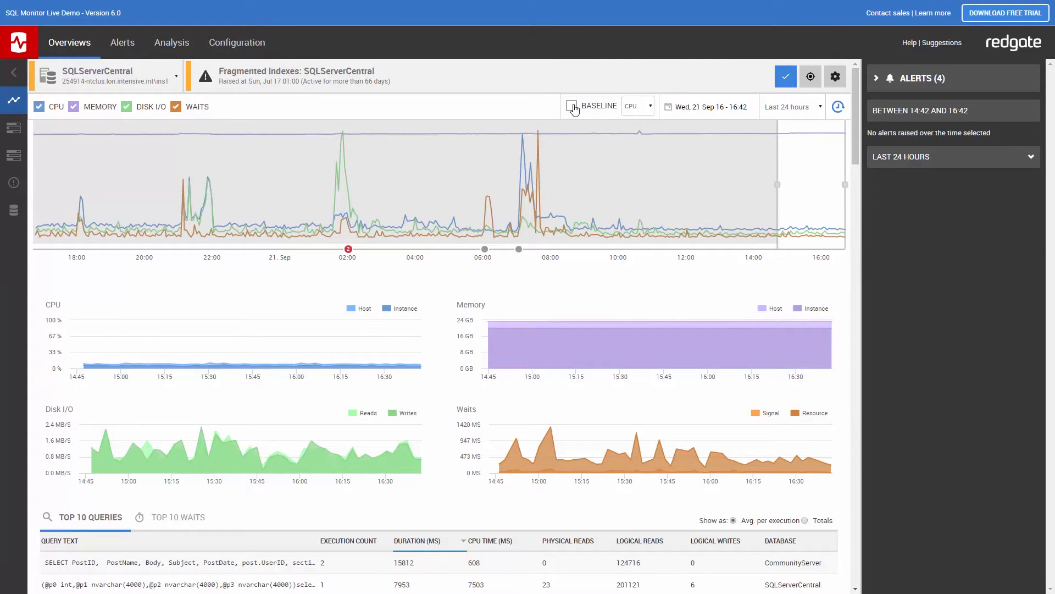
left_click(571, 105)
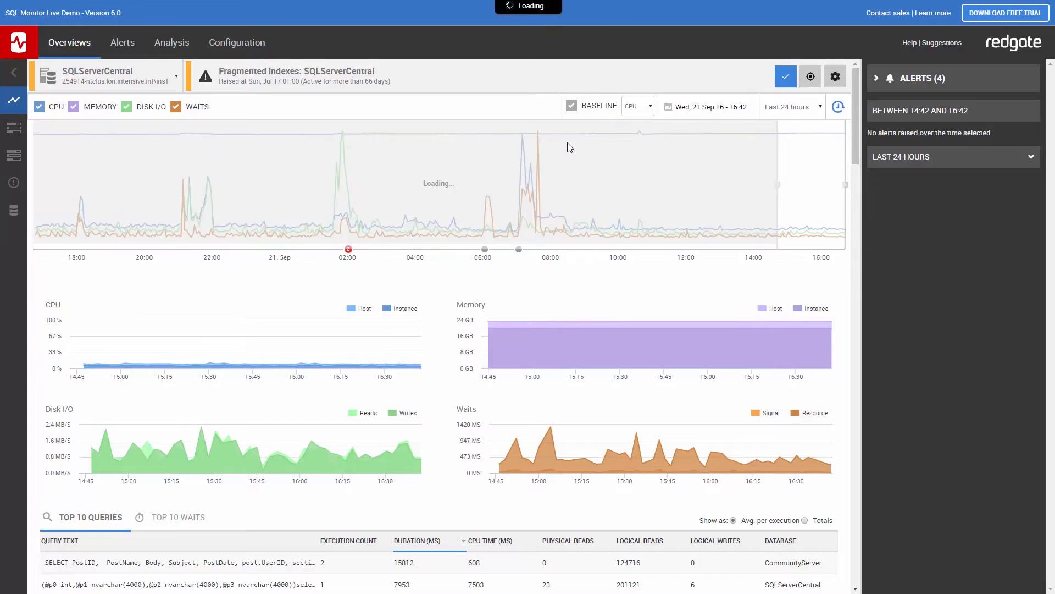
left_click(571, 106)
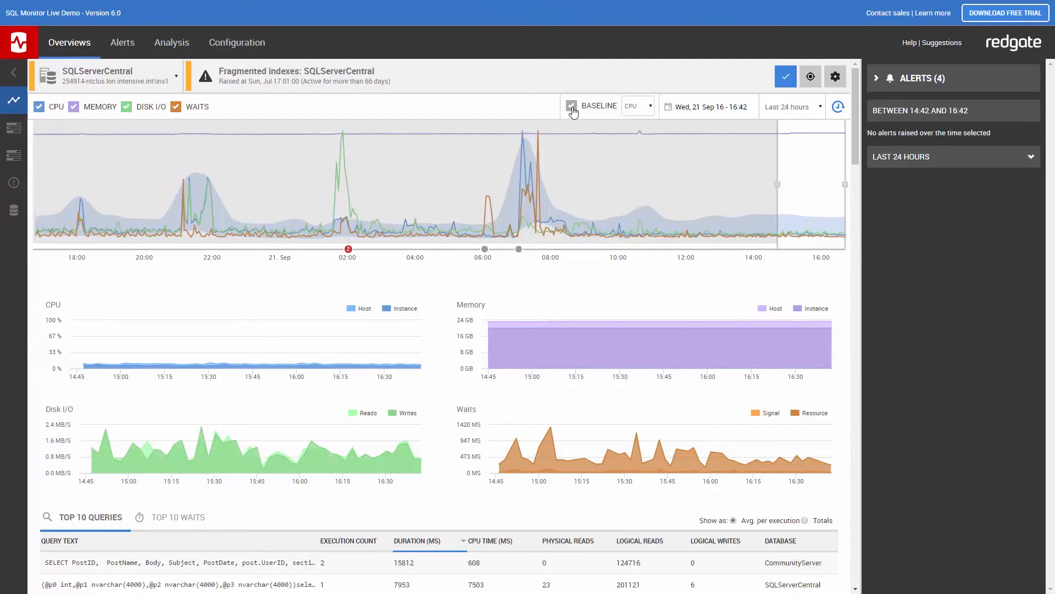
left_click(571, 105)
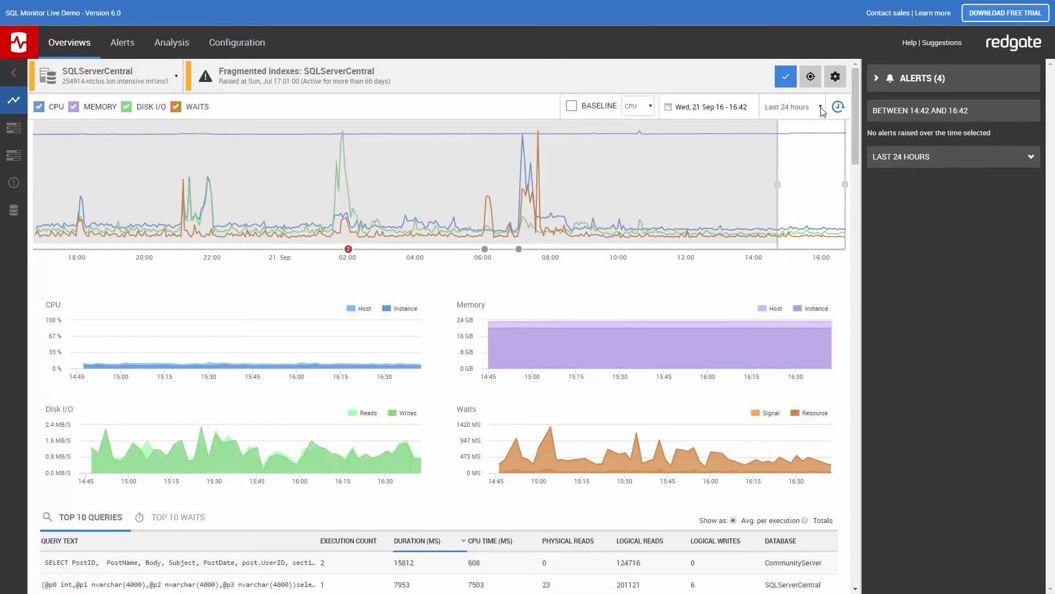
left_click(791, 106)
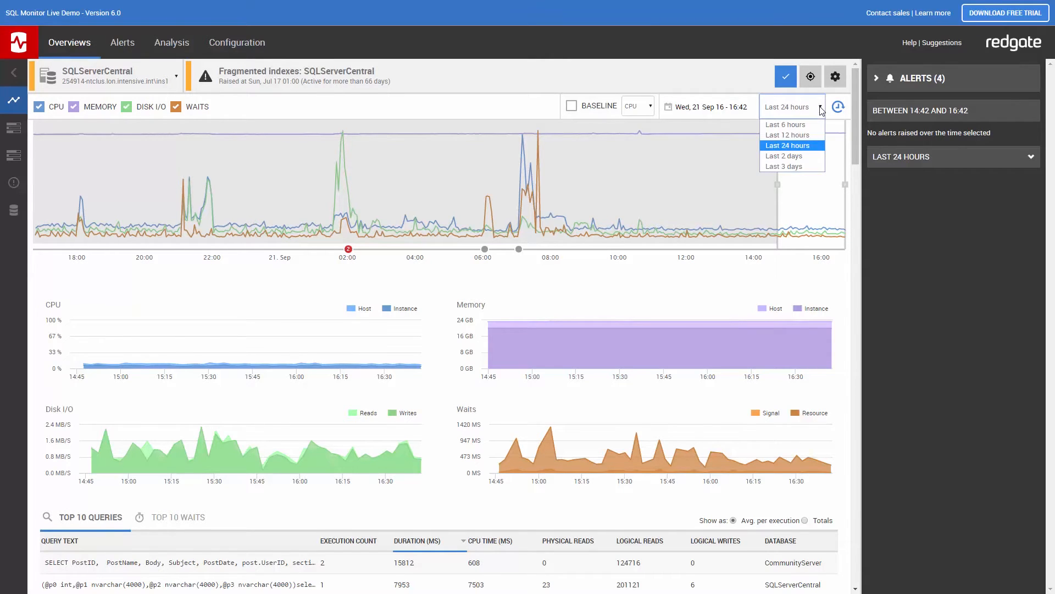
mouse_move(785, 124)
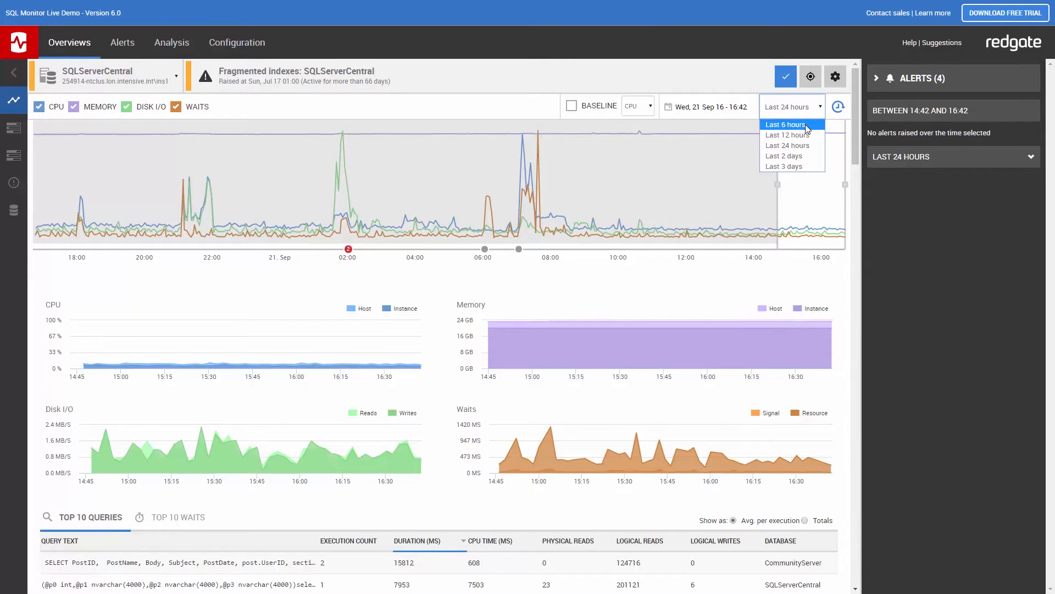
mouse_move(802, 155)
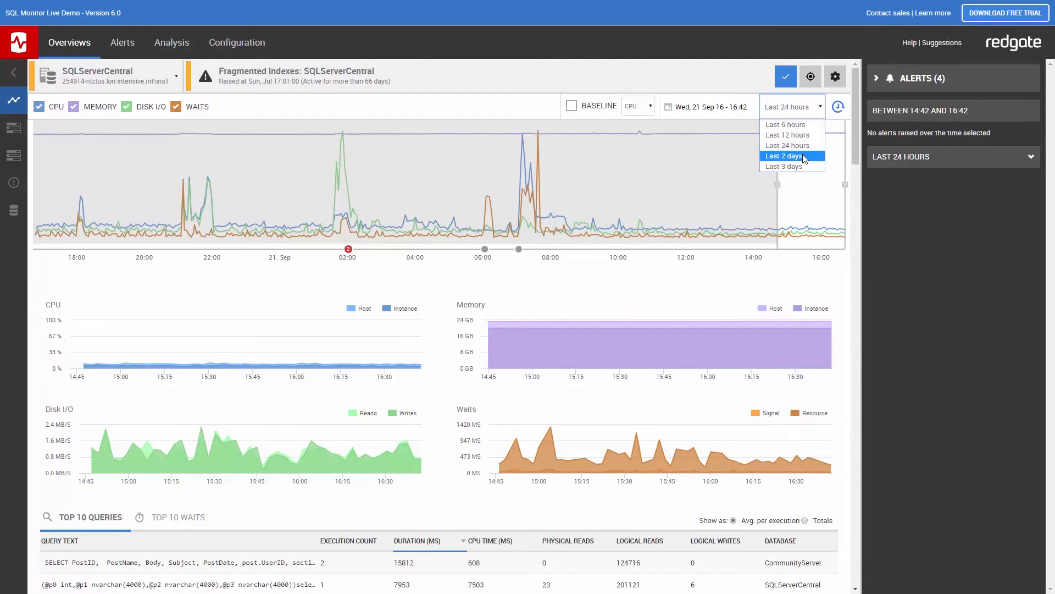
left_click(706, 107)
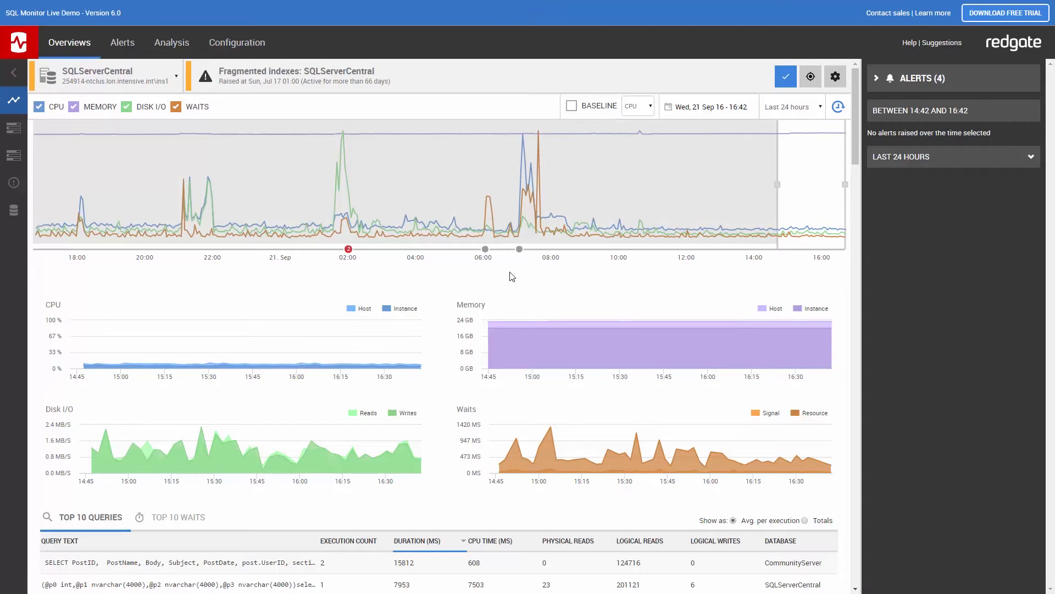
mouse_move(341, 268)
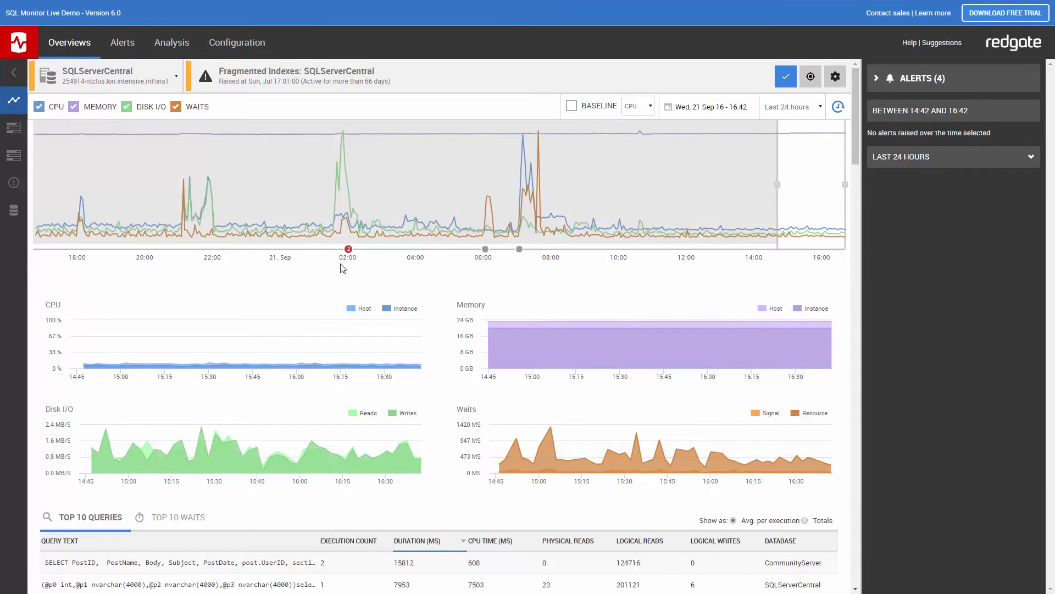
mouse_move(513, 269)
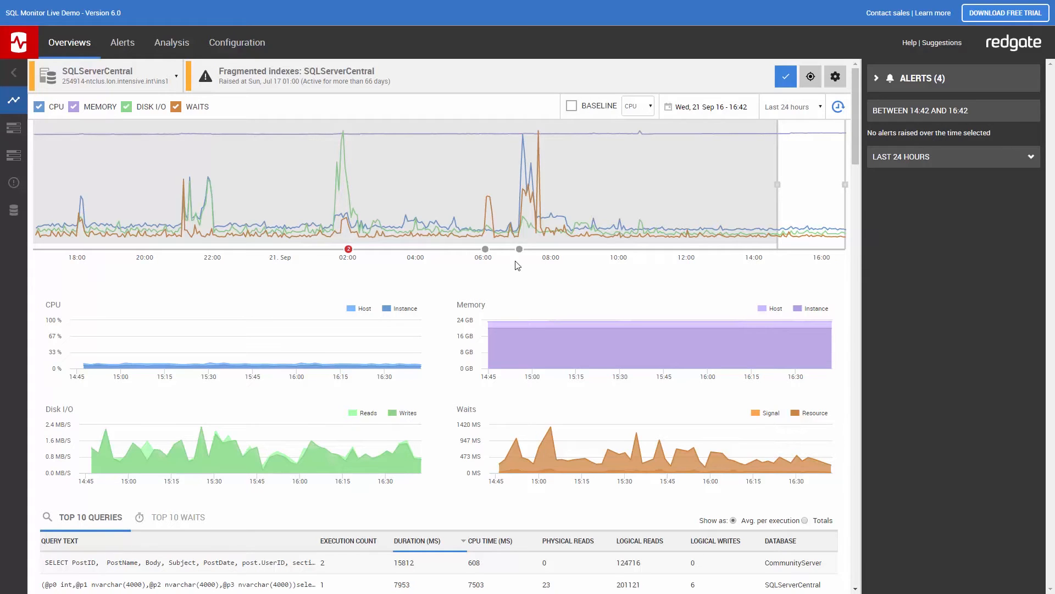
mouse_move(519, 250)
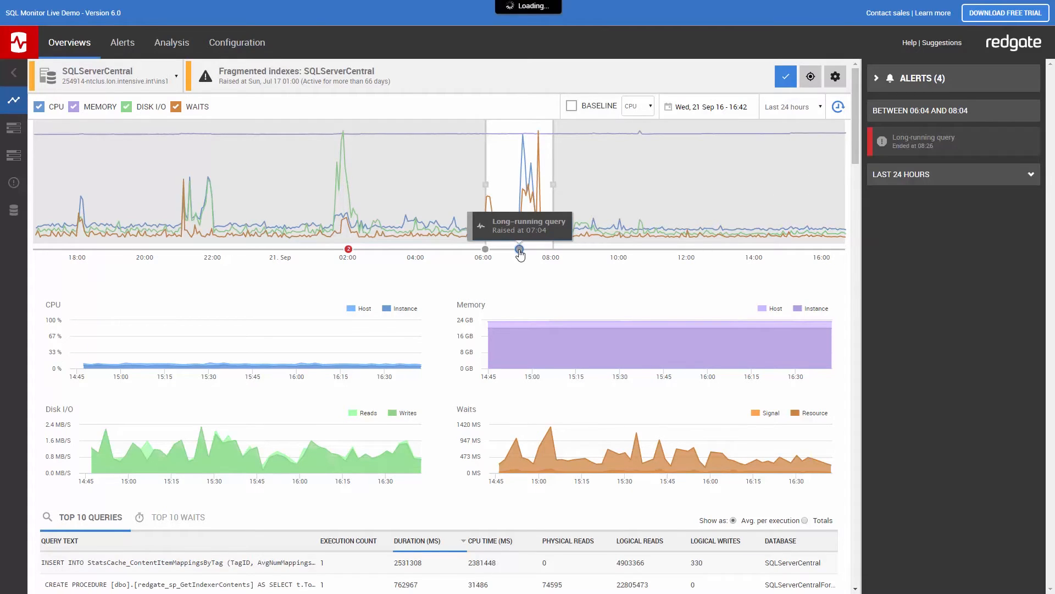
Step: Focus the charts on the 06:00–08:00 spike and show the 07:04 long-running query alert details
left_click(519, 249)
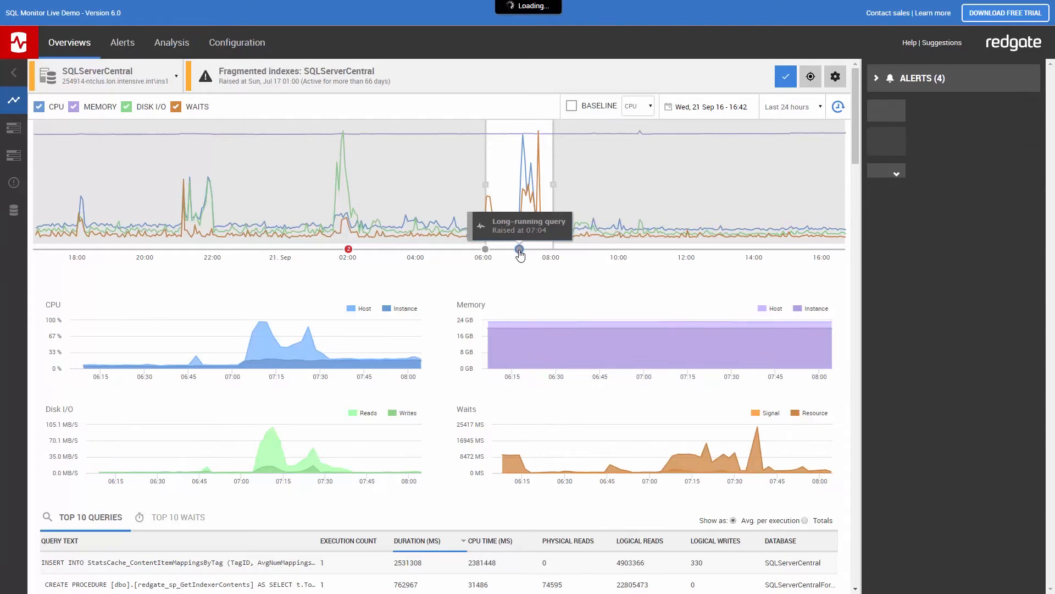
left_click(520, 250)
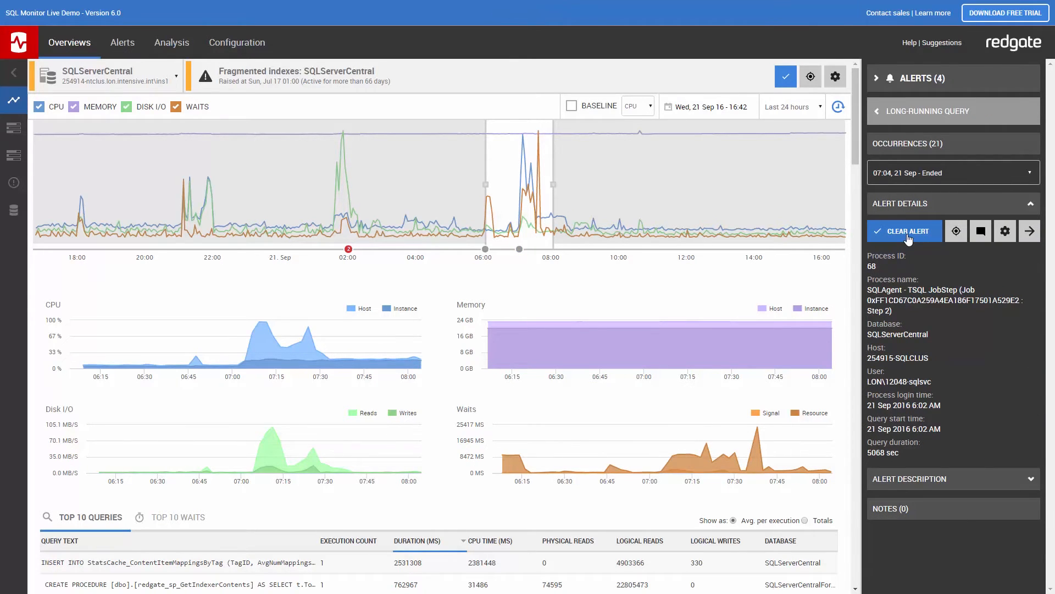
mouse_move(1005, 231)
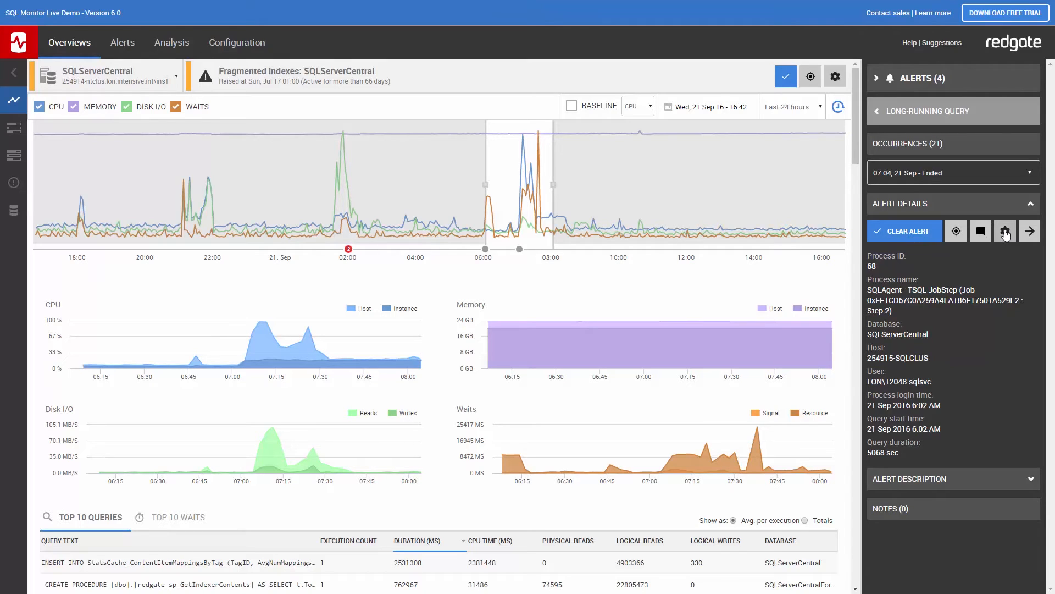
mouse_move(1003, 231)
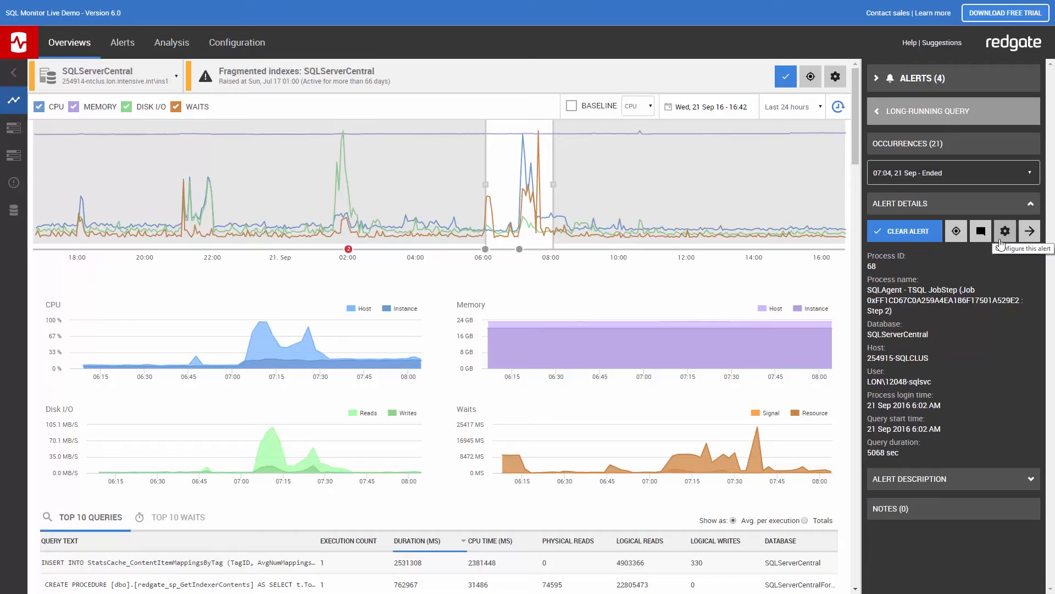
mouse_move(929, 280)
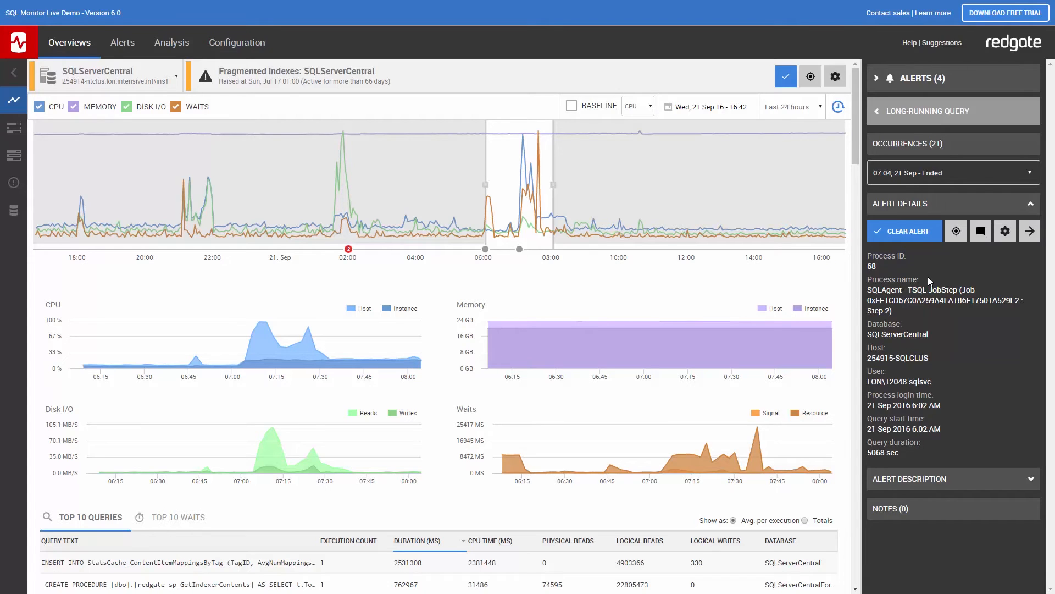
mouse_move(631, 298)
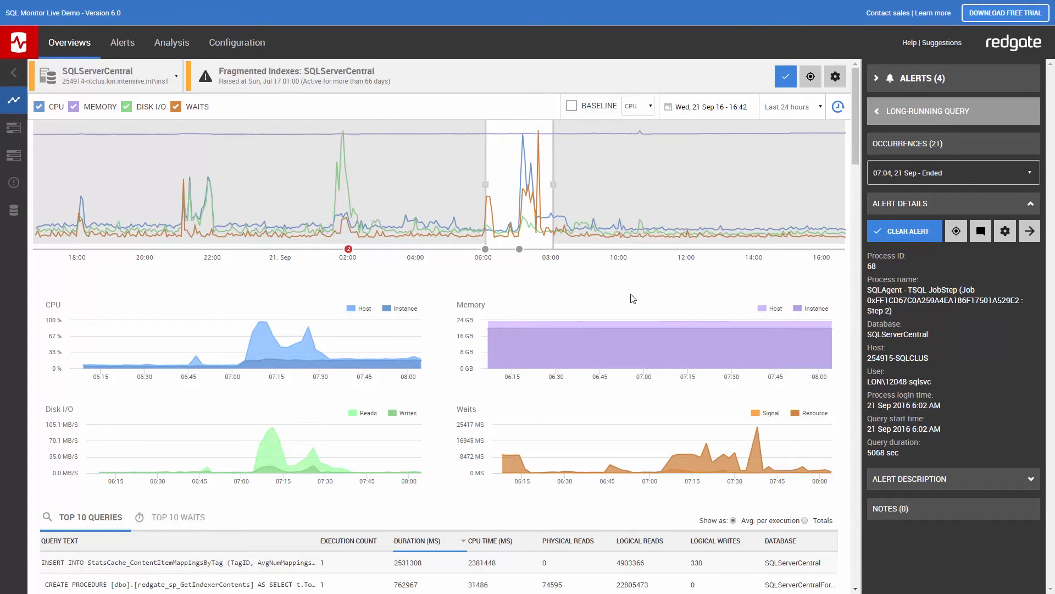
mouse_move(501, 153)
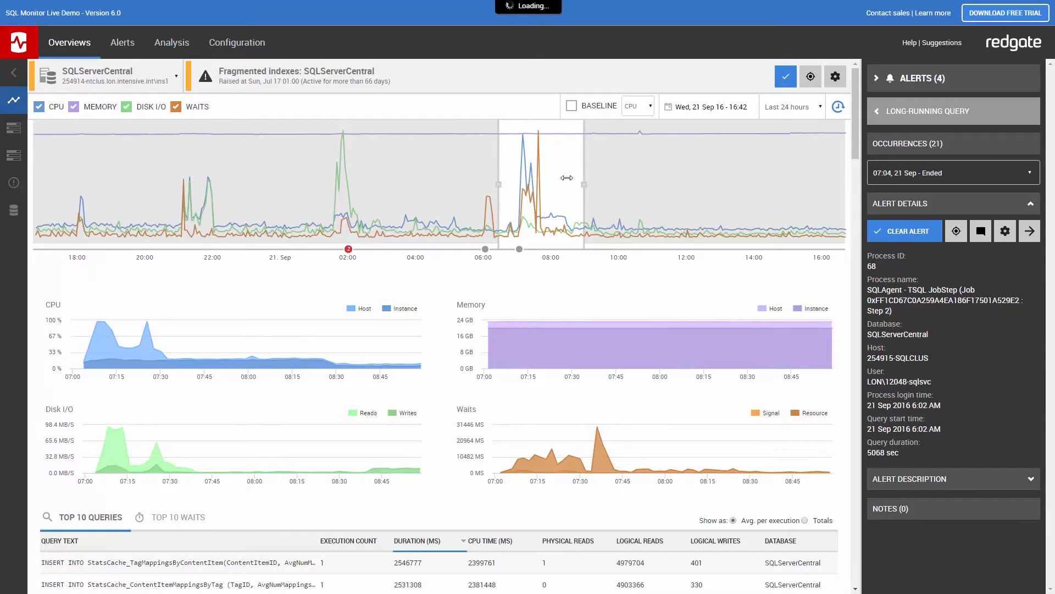
mouse_move(509, 187)
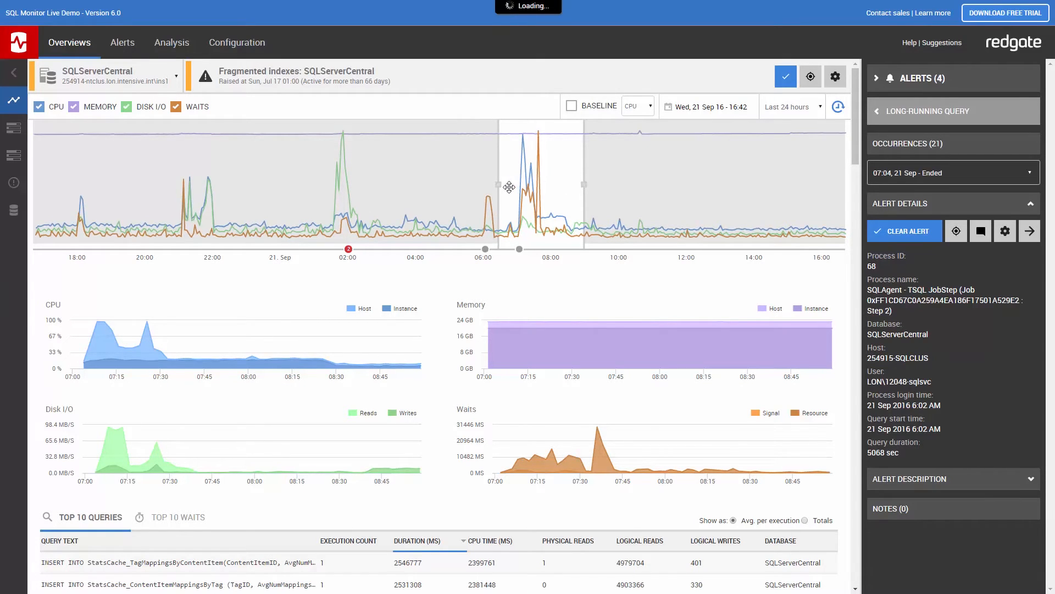
mouse_move(541, 293)
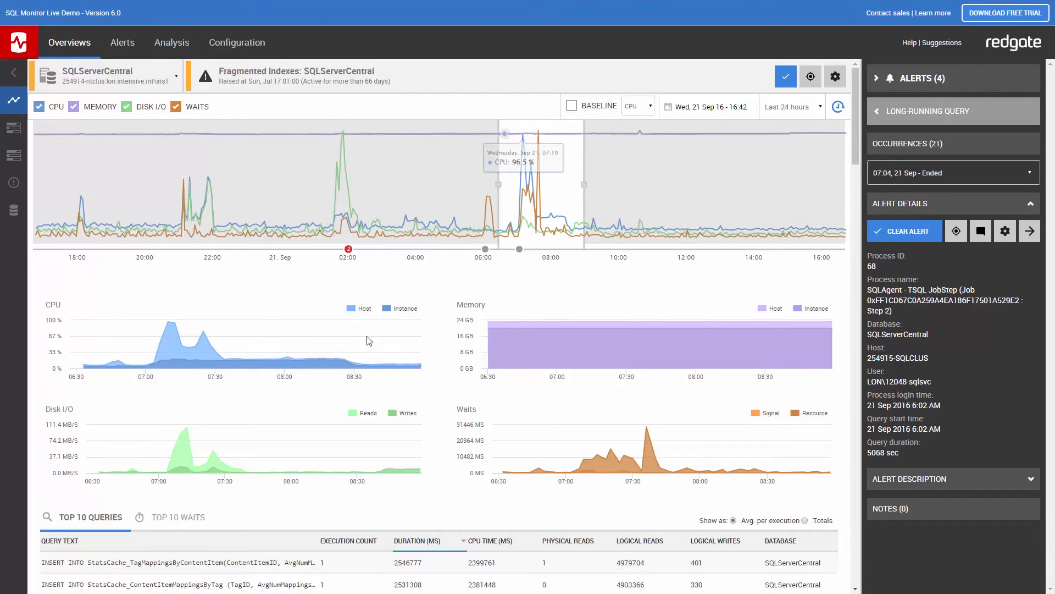
mouse_move(170, 325)
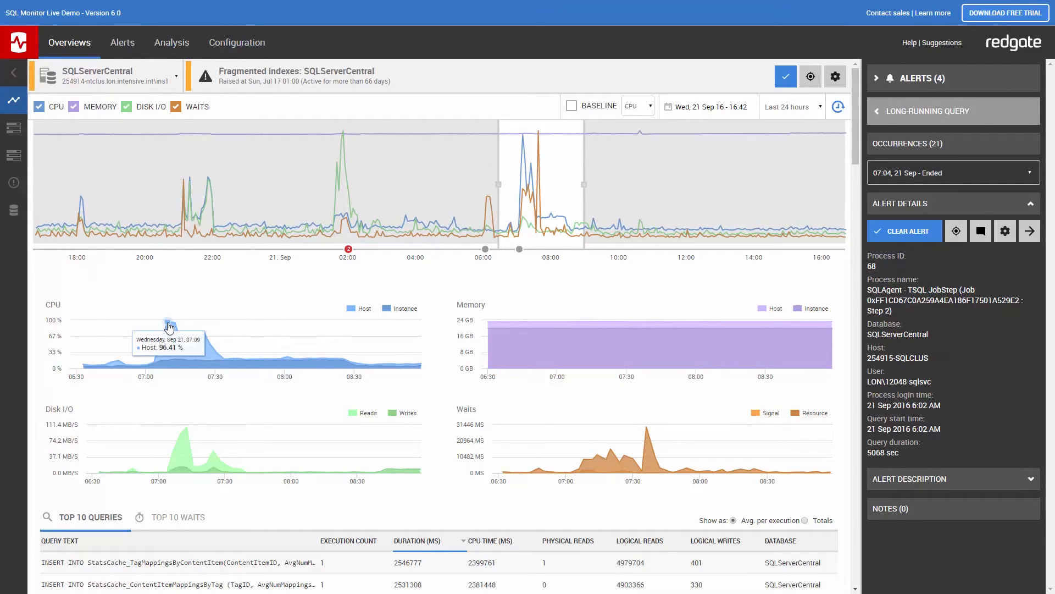
mouse_move(207, 431)
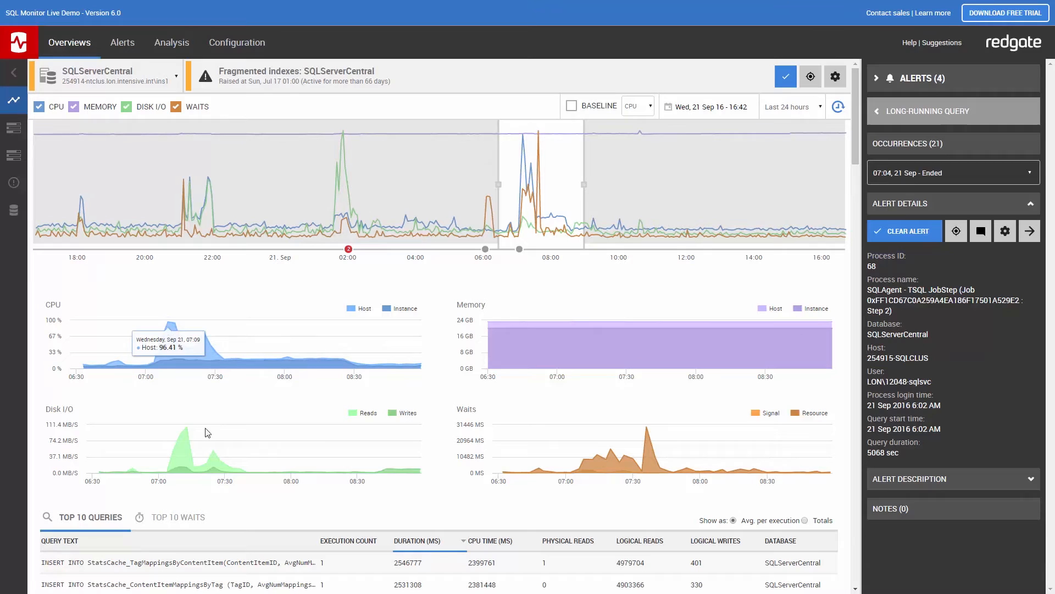
mouse_move(187, 431)
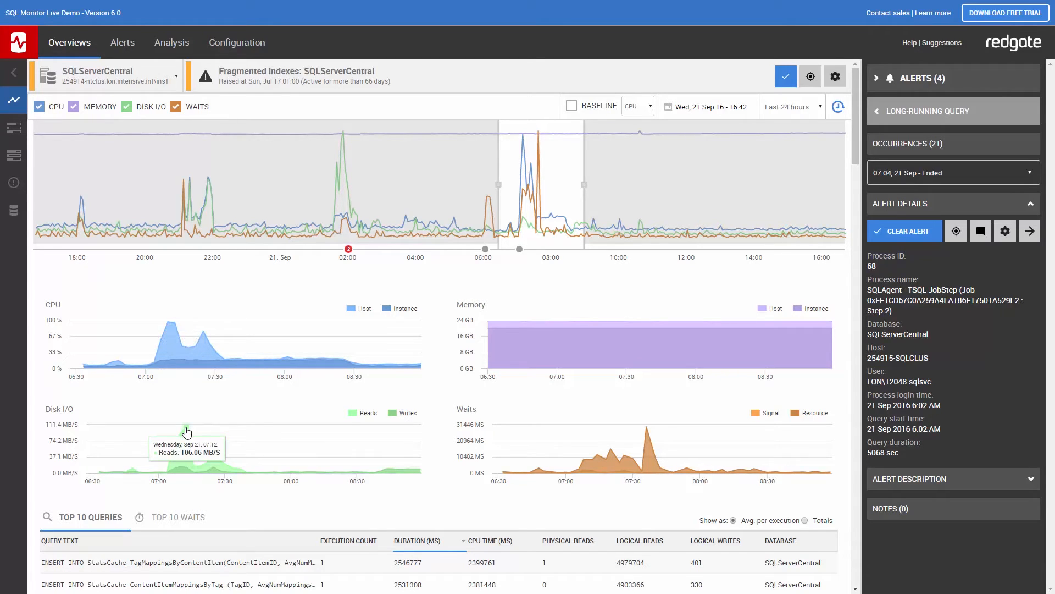
mouse_move(280, 412)
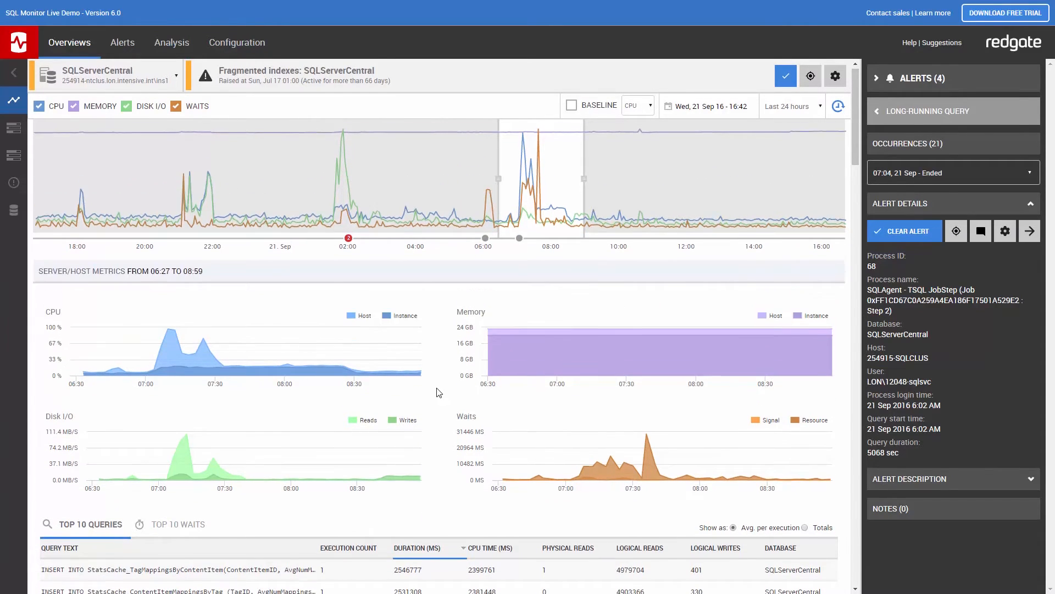
Step: Review top 10 waits and queries, then the error log and databases sections below
scroll("down", 3)
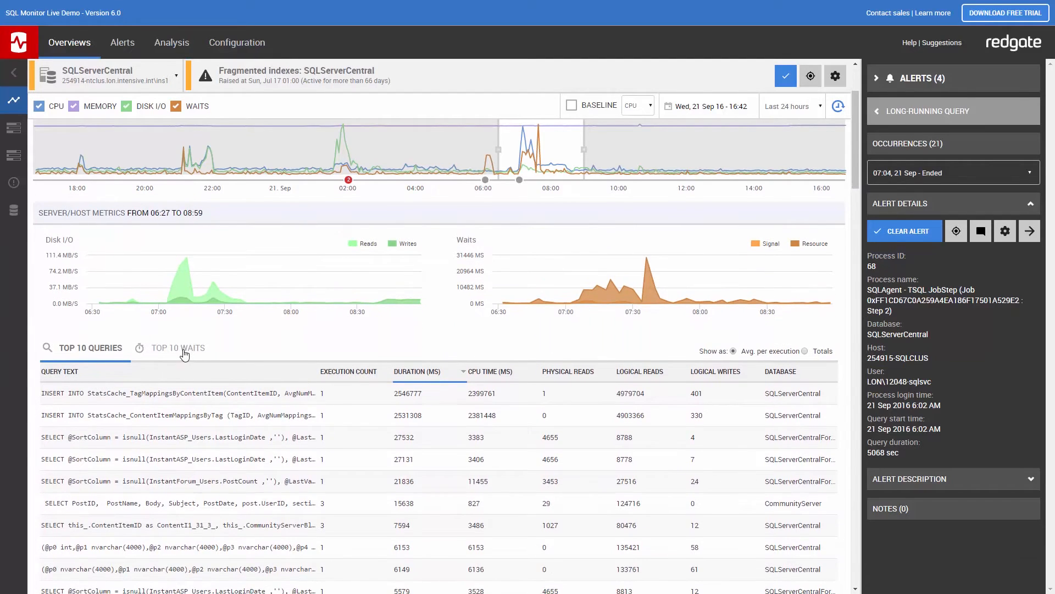
left_click(178, 347)
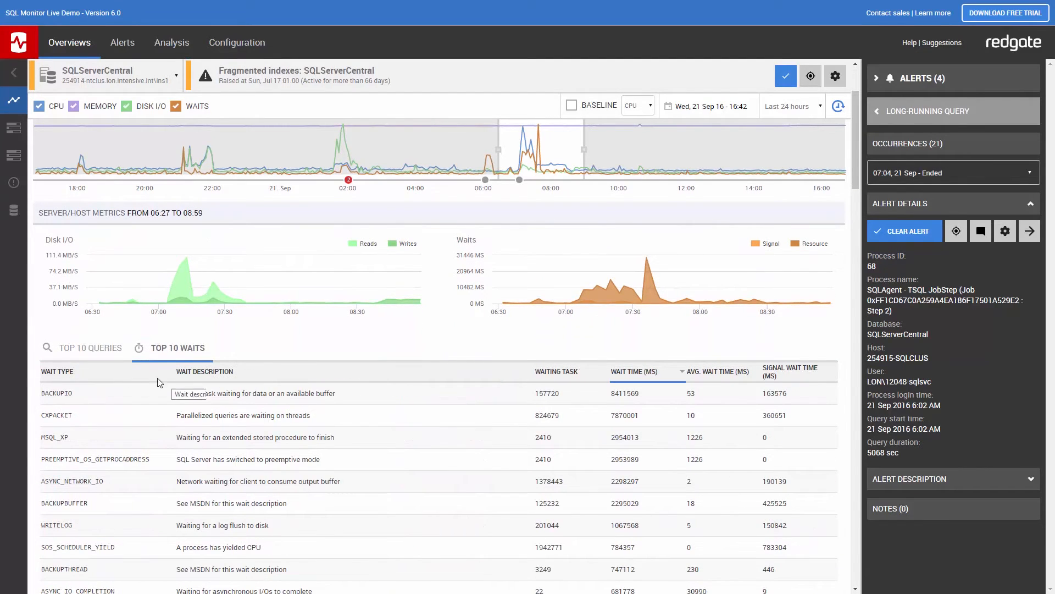
left_click(89, 347)
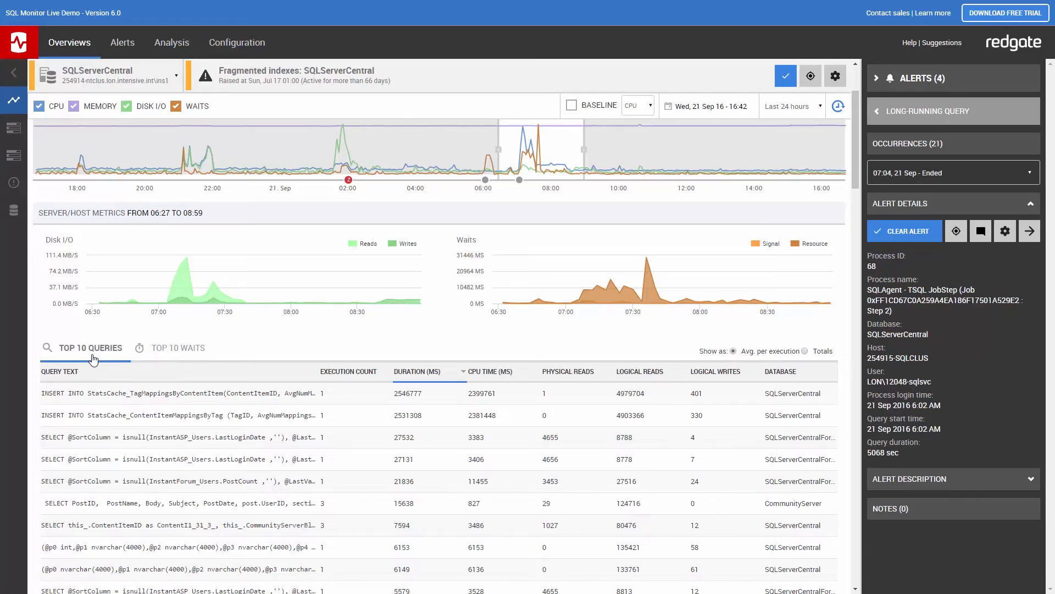
mouse_move(246, 344)
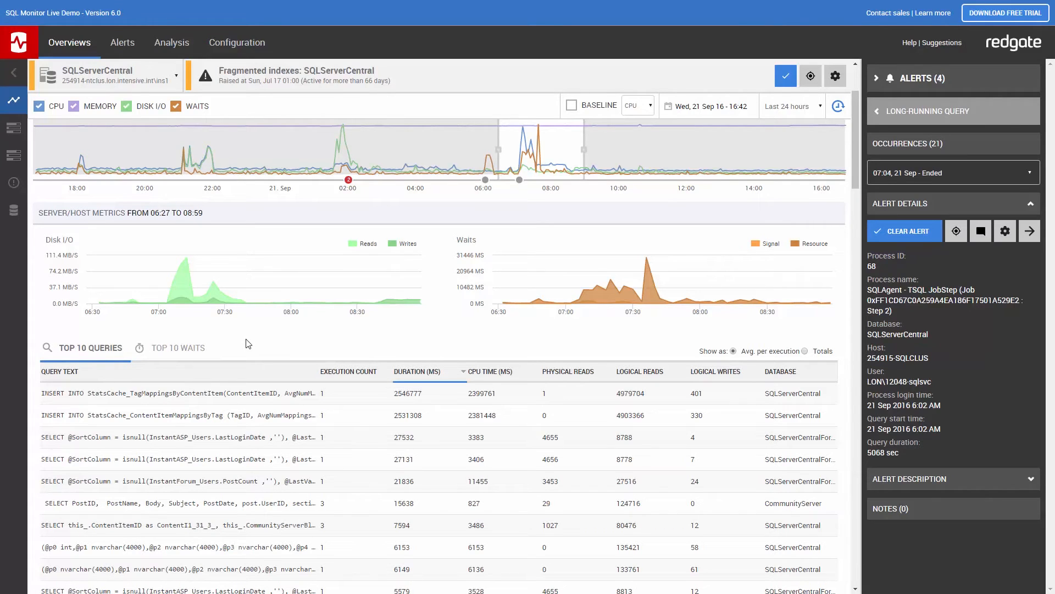
scroll("down", 3)
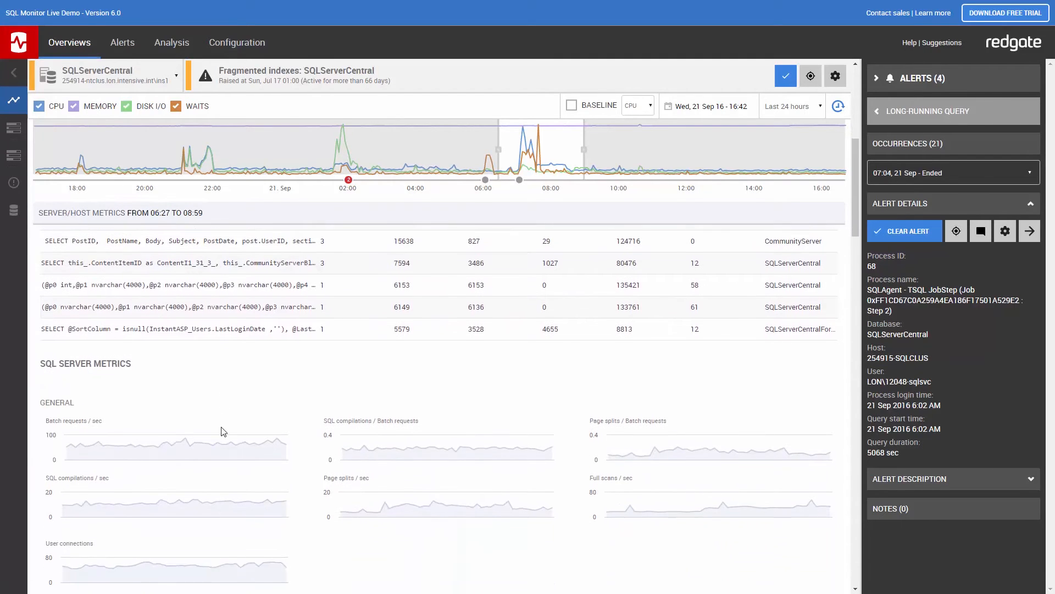
scroll("down", 3)
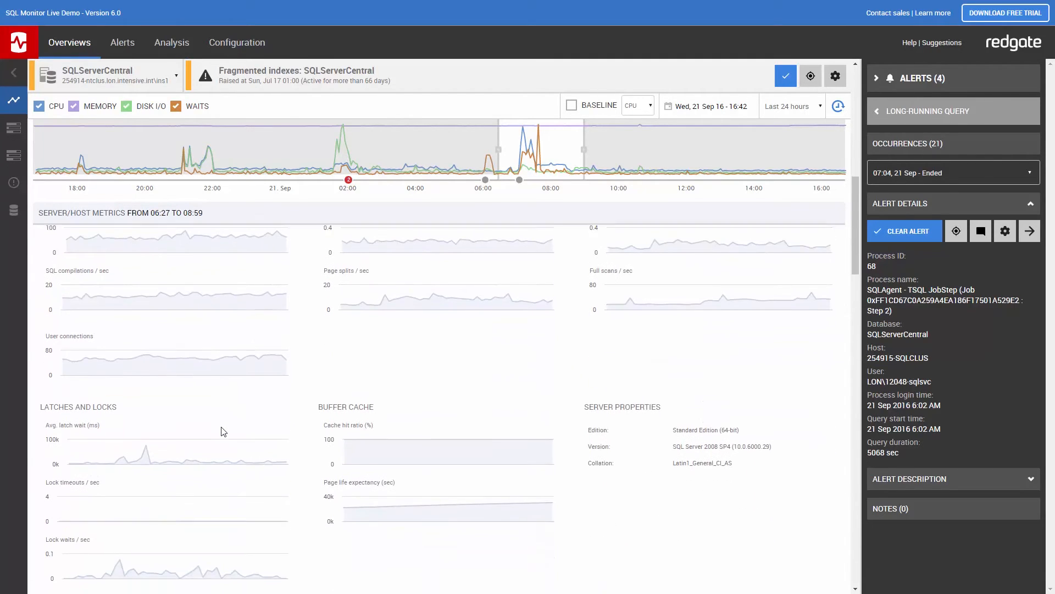
scroll("down", 3)
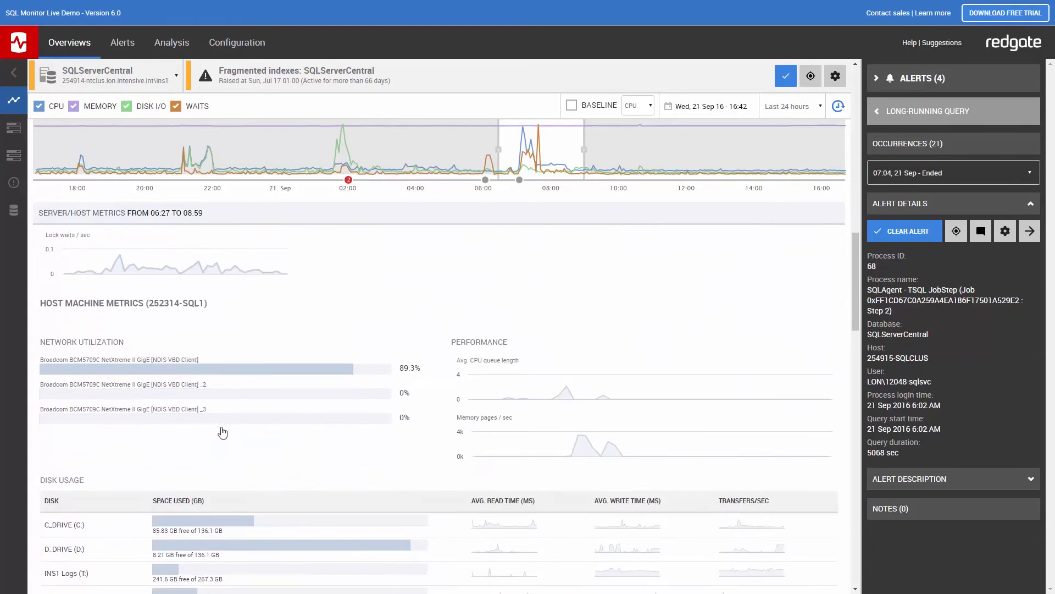
scroll("down", 3)
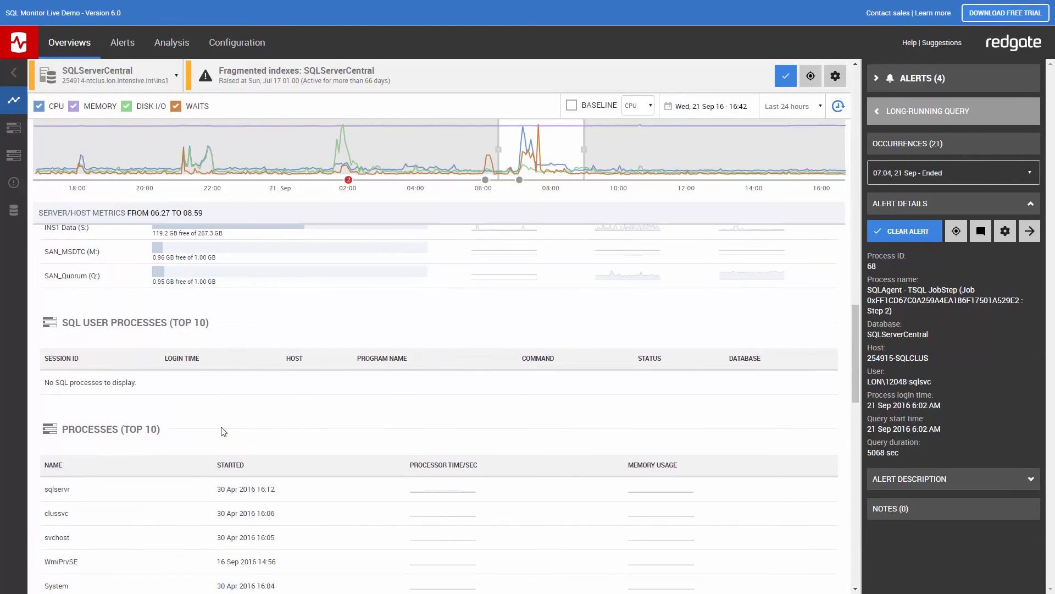
scroll("down", 3)
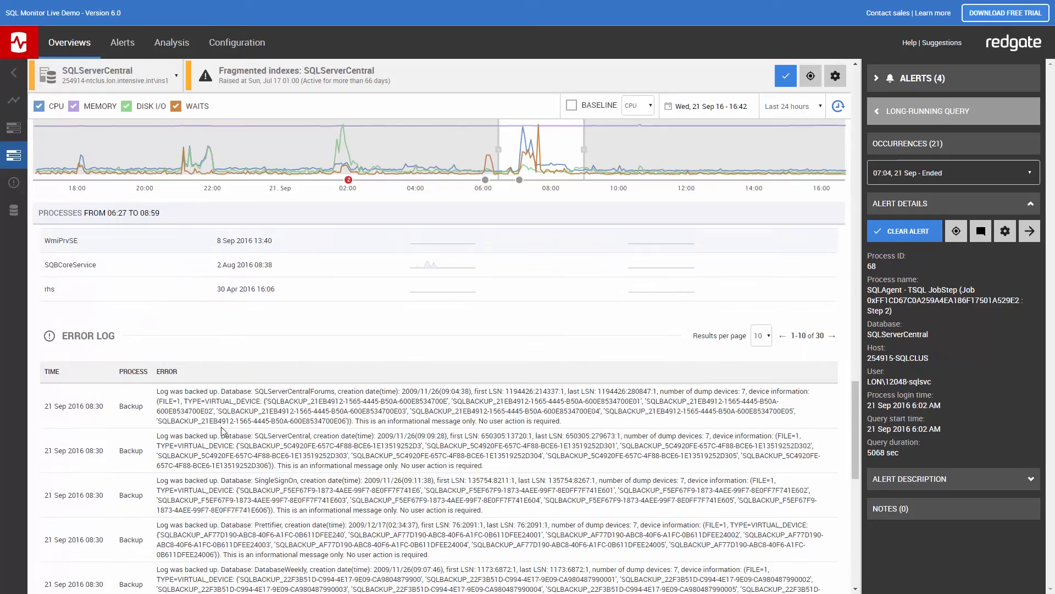
scroll("down", 3)
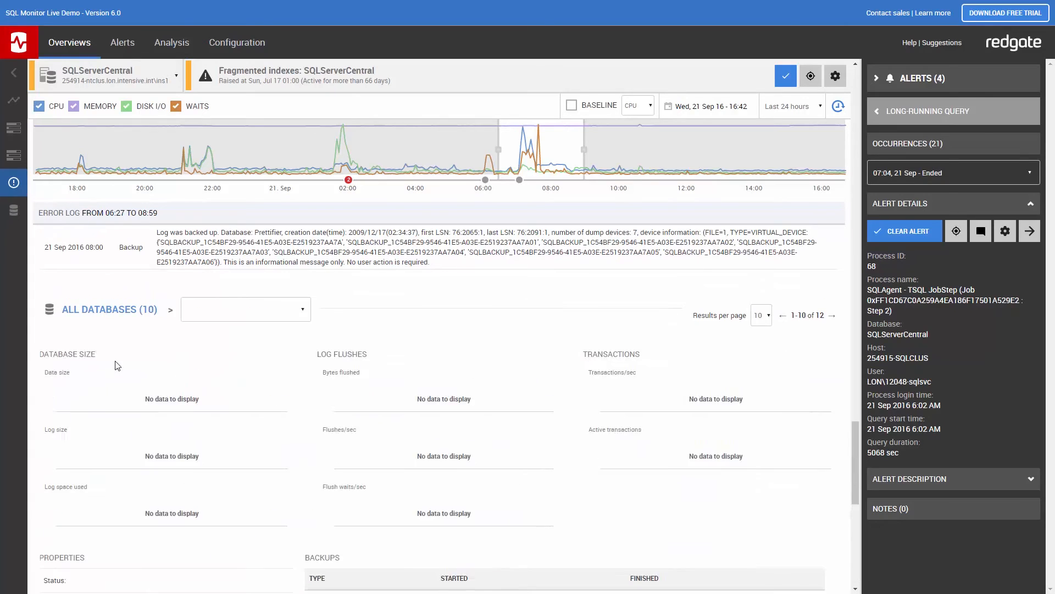
Step: Choose CommunityServer from All Databases to show its charts, properties and recent backups
left_click(244, 309)
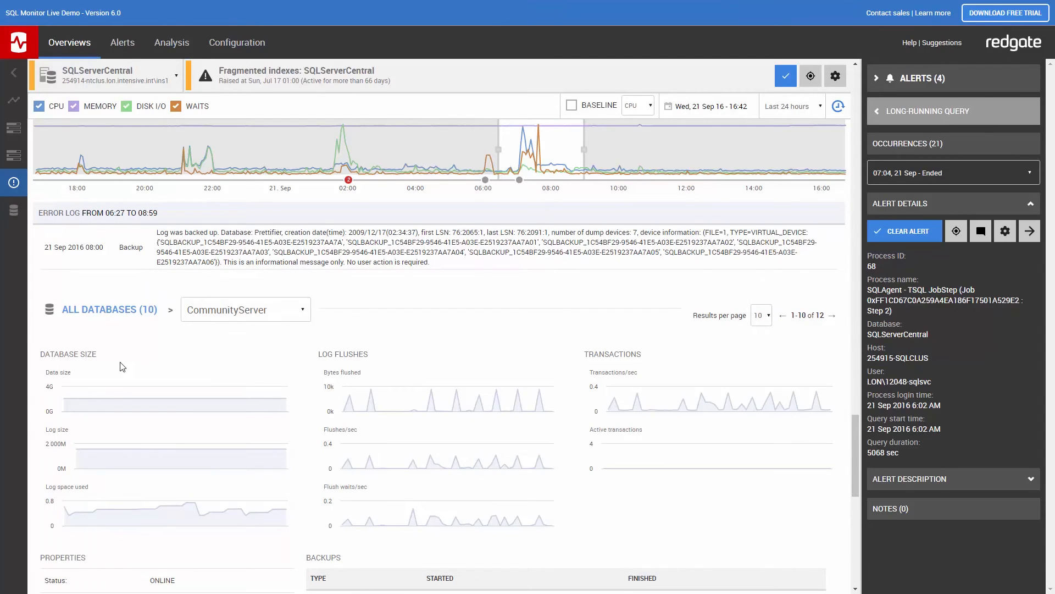
scroll("down", 3)
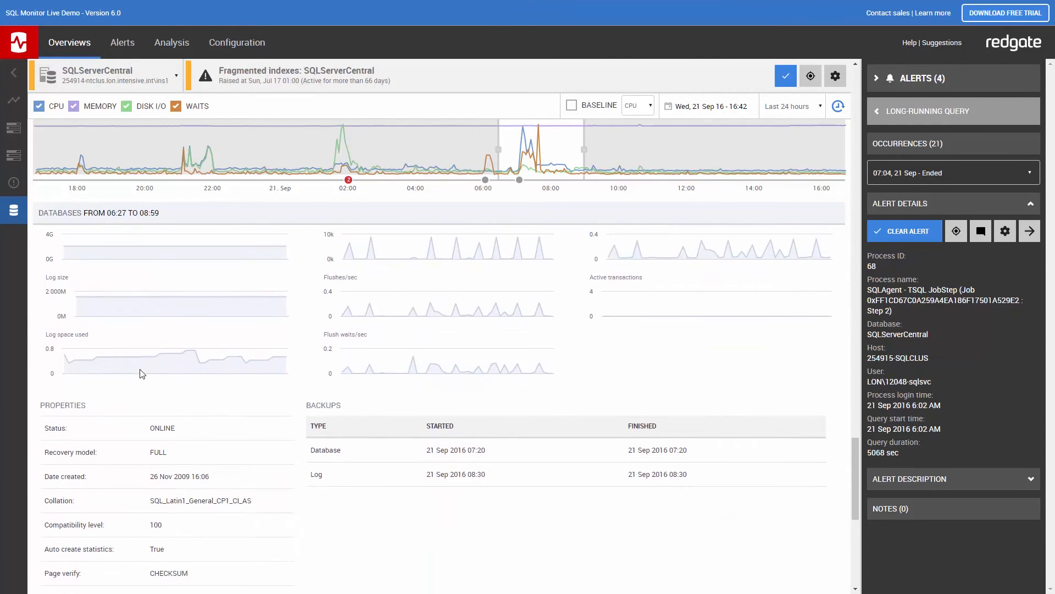
Step: Return to Server/Host Metrics and show details of the top INSERT INTO StatsCache query
left_click(14, 208)
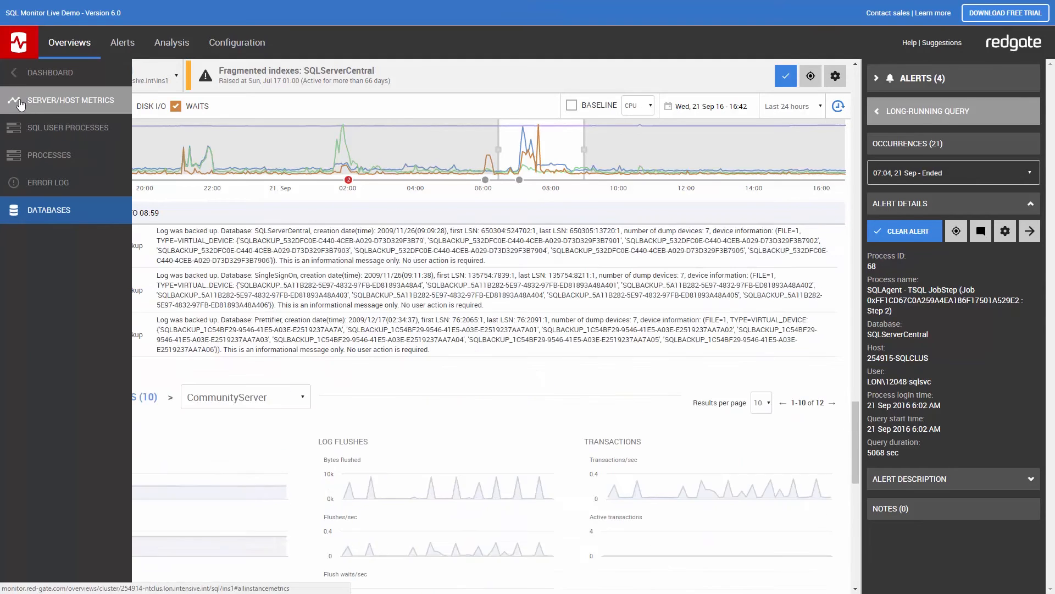
left_click(67, 101)
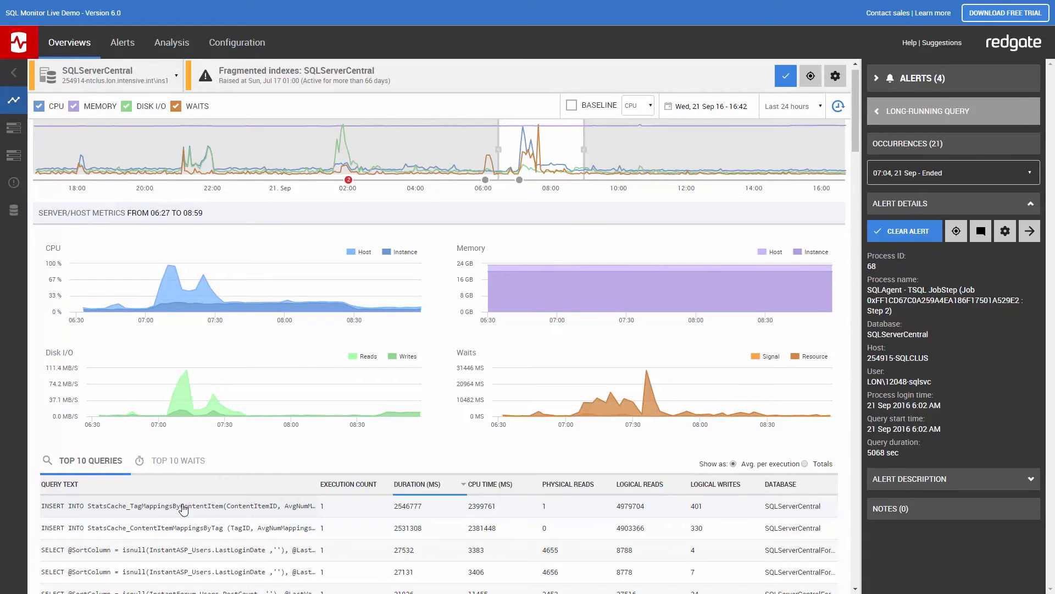
left_click(181, 506)
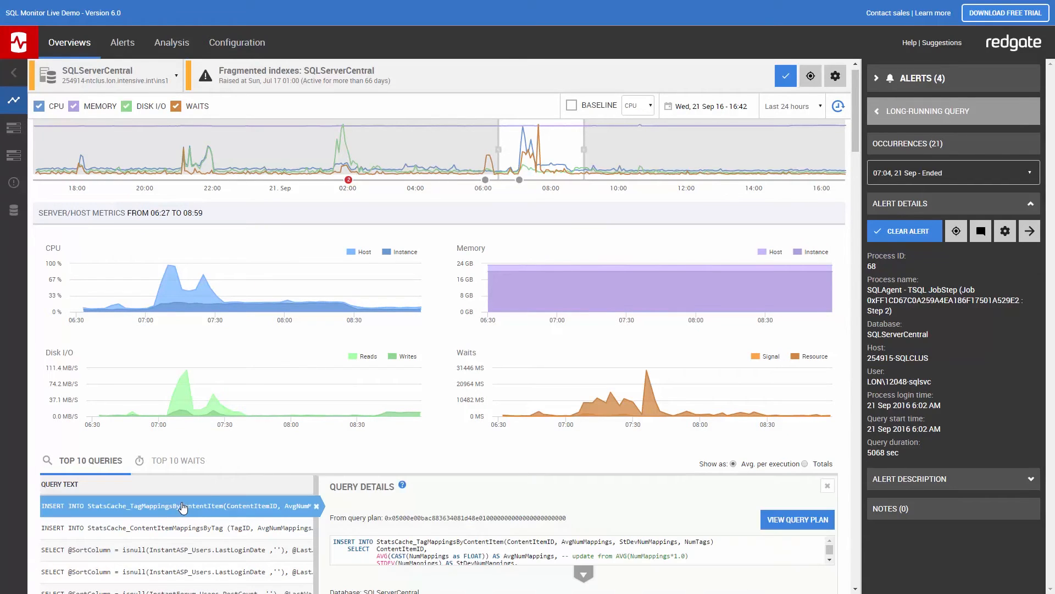
scroll("down", 3)
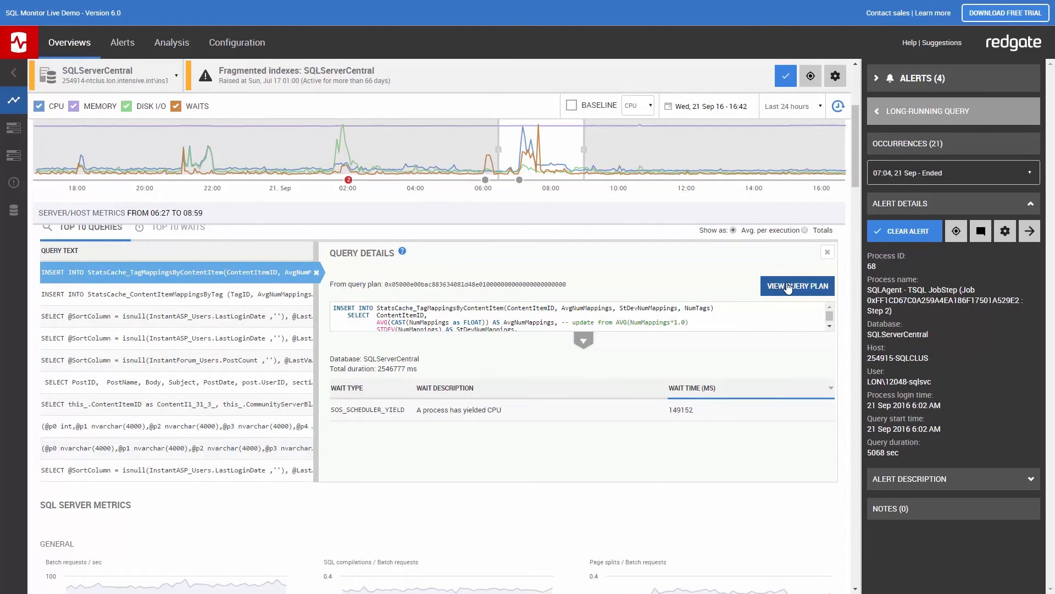
Step: View the execution plan, highlighting the Merge Join and the Nested Loops with No Join Predicate warning
left_click(797, 286)
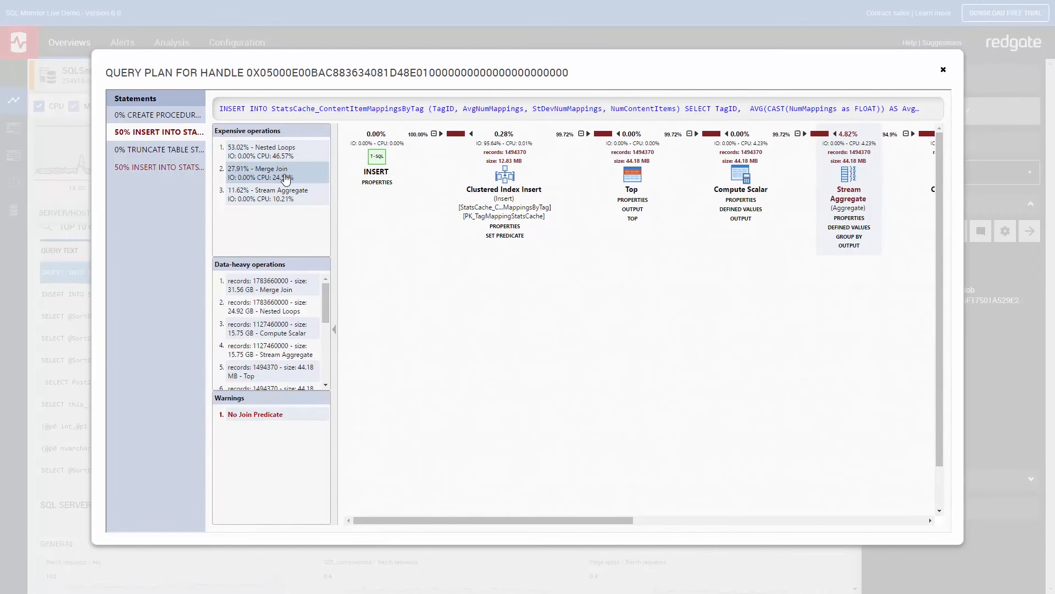
left_click(263, 173)
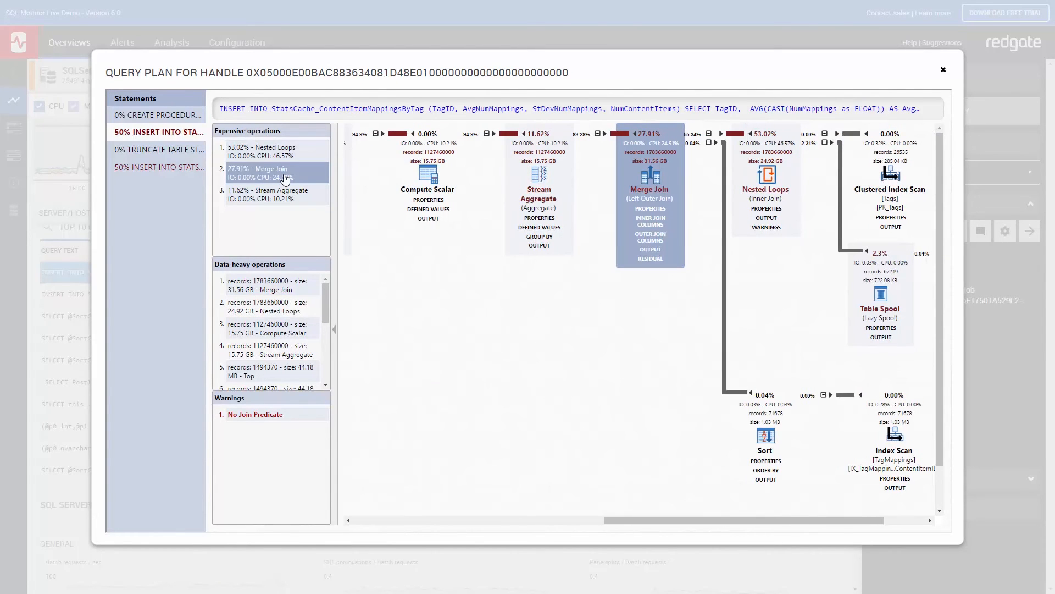
mouse_move(153, 268)
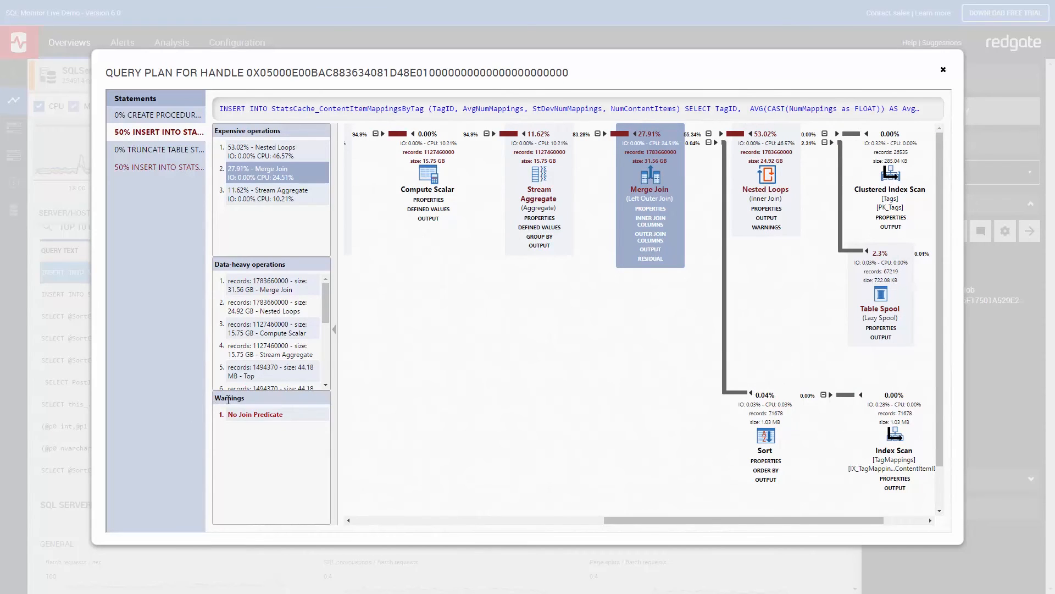
left_click(254, 415)
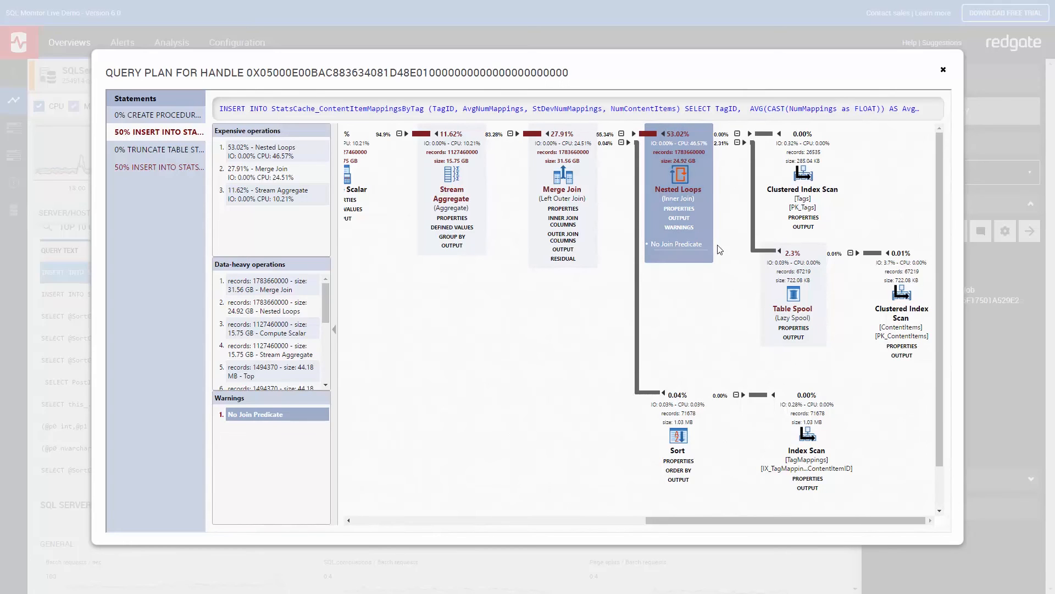
mouse_move(925, 65)
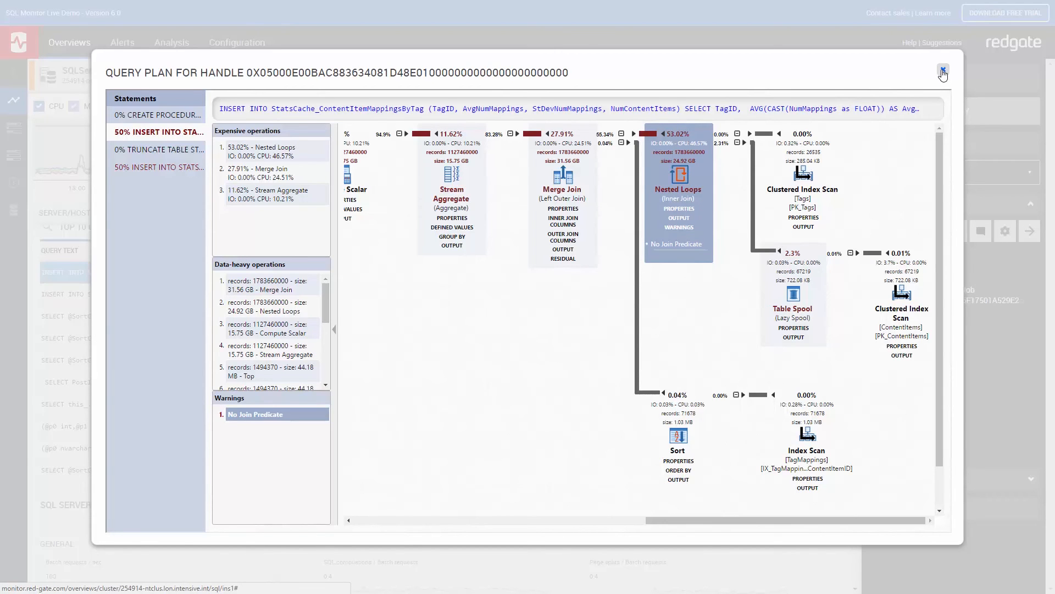
Step: Close the execution plan and scroll back to the focused overview charts
left_click(942, 73)
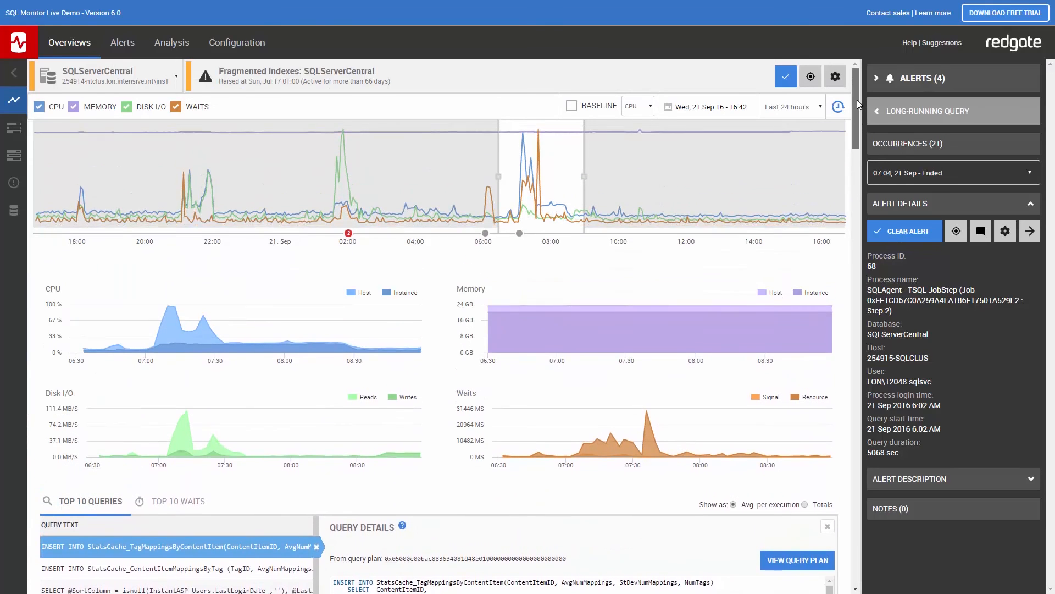
scroll("up", 3)
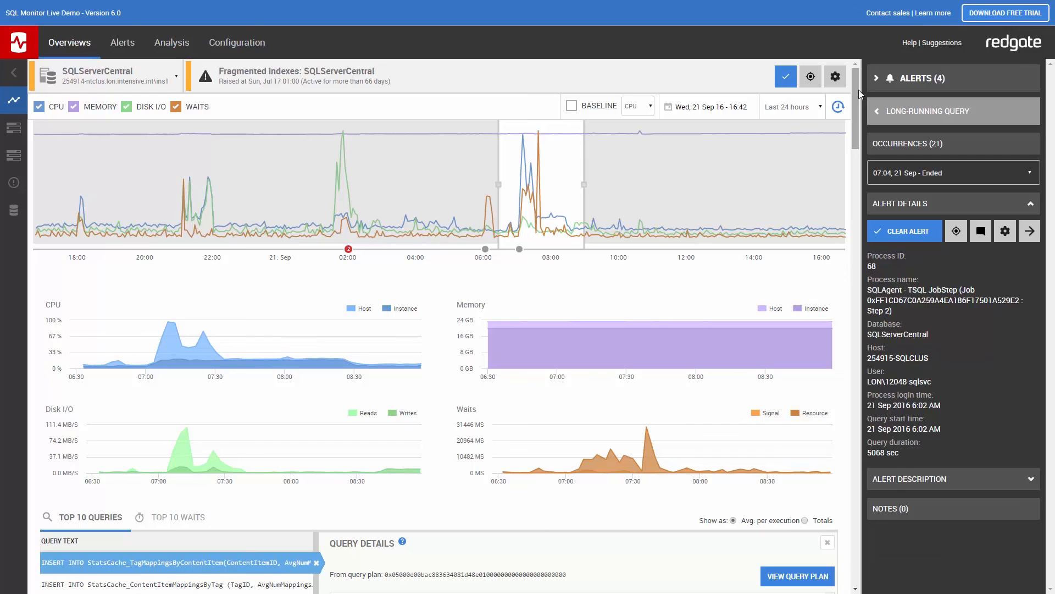
mouse_move(924, 284)
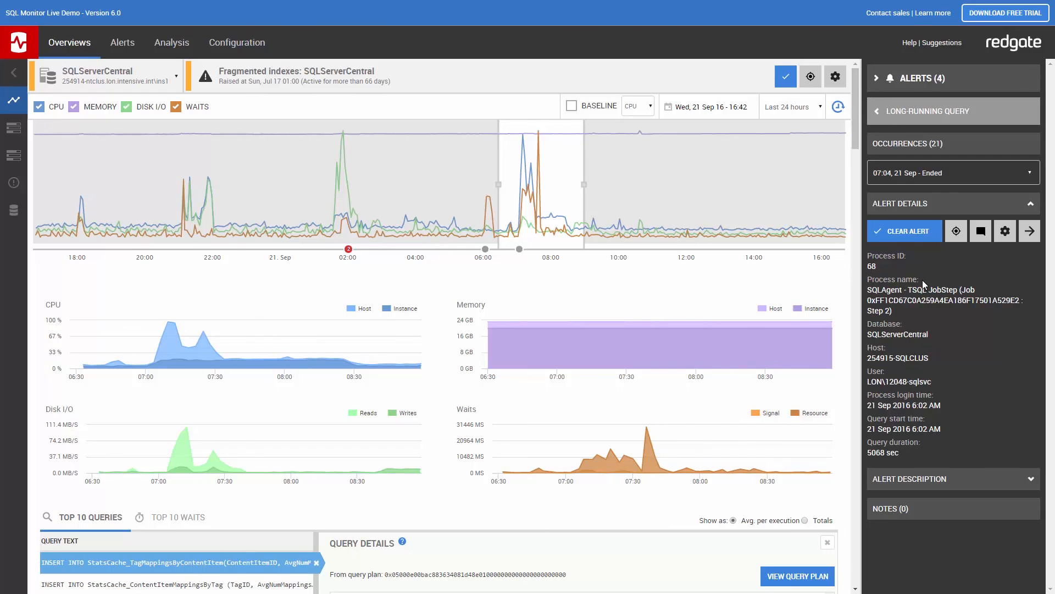